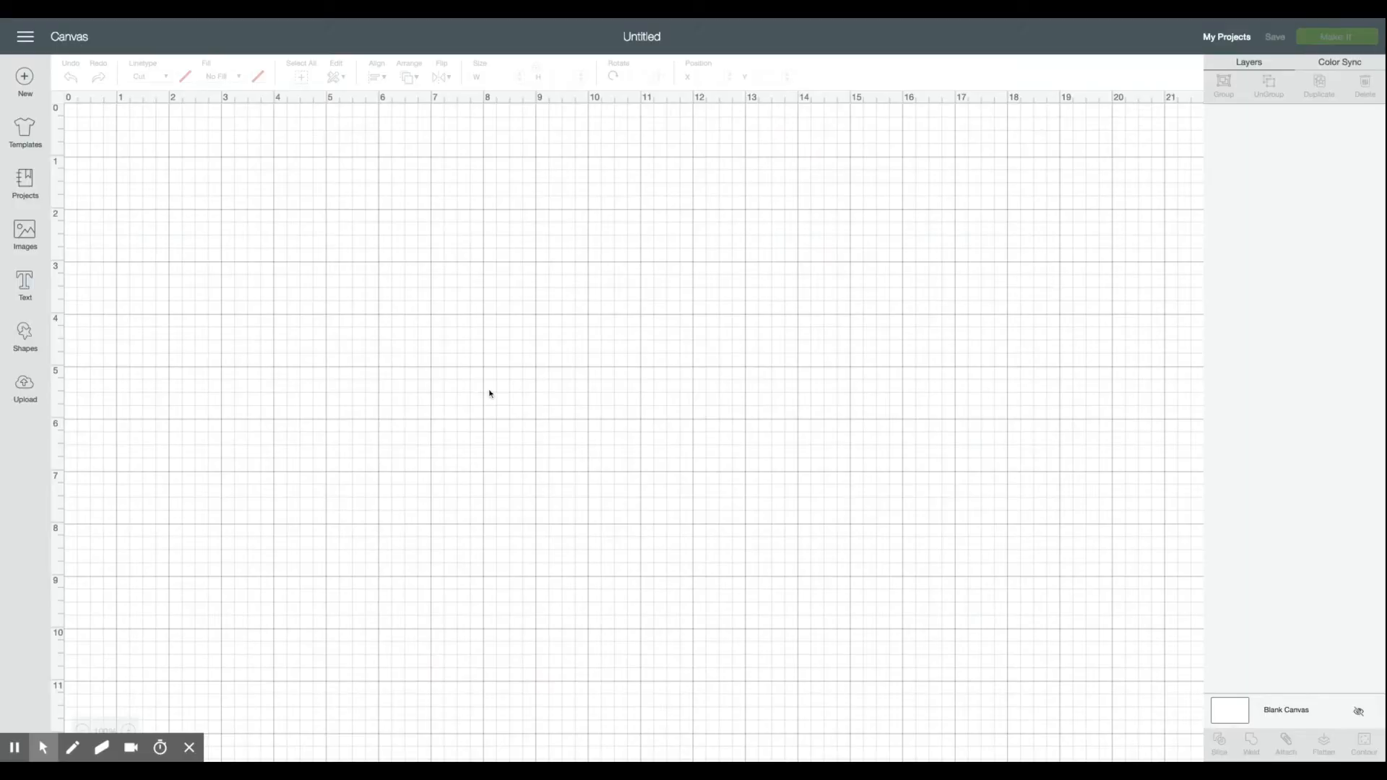
- Start an image upload and bring in the photo of the child's handprint
{"action": "left_click", "coordinate": [25, 388]}
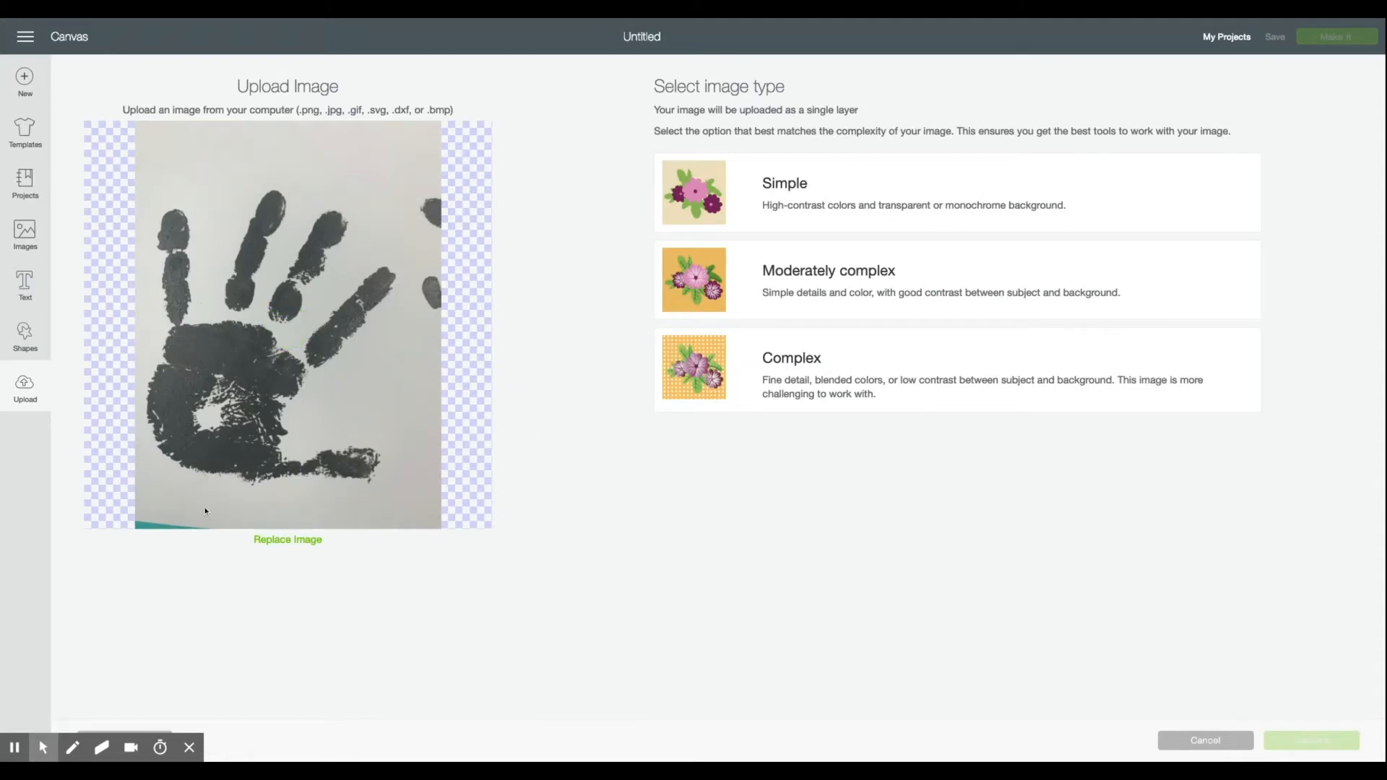
{"action": "mouse_move", "coordinate": [643, 360]}
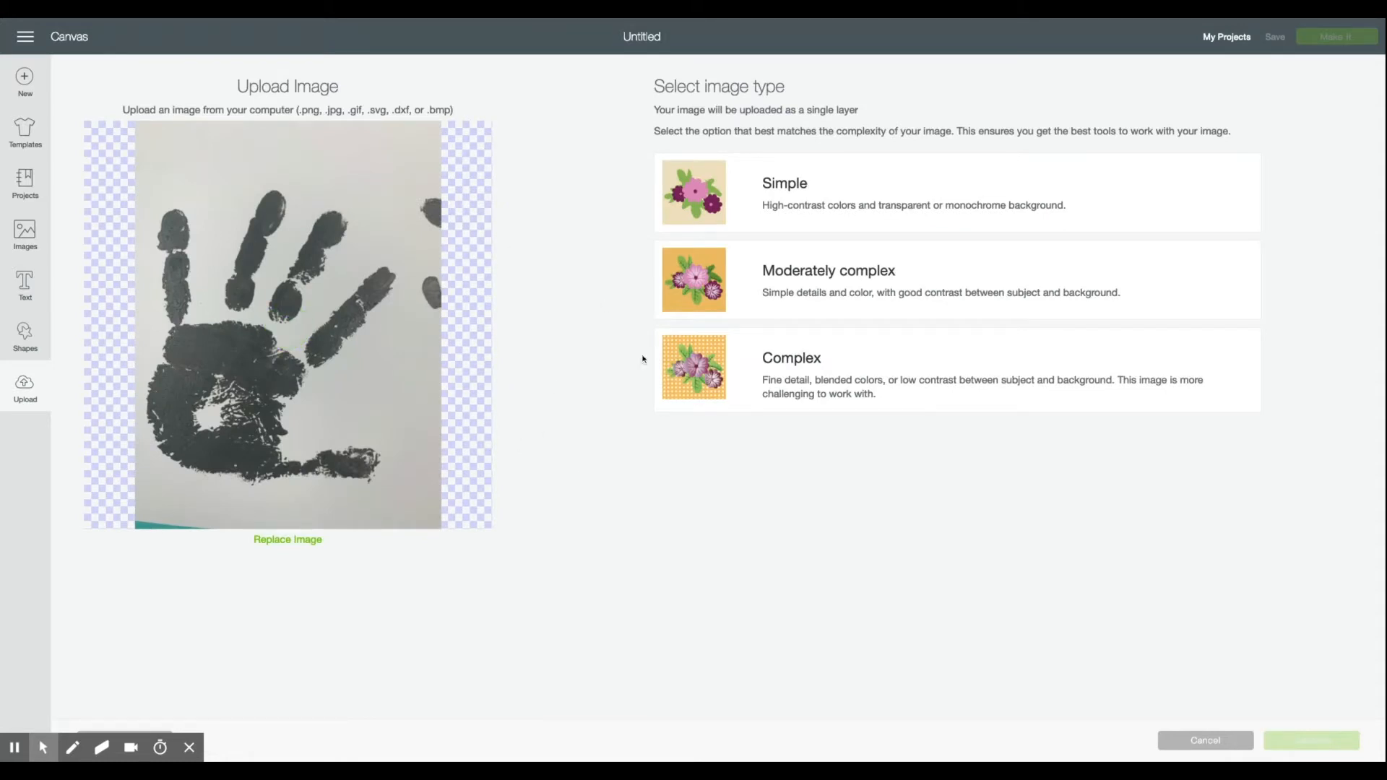
{"action": "mouse_move", "coordinate": [546, 183]}
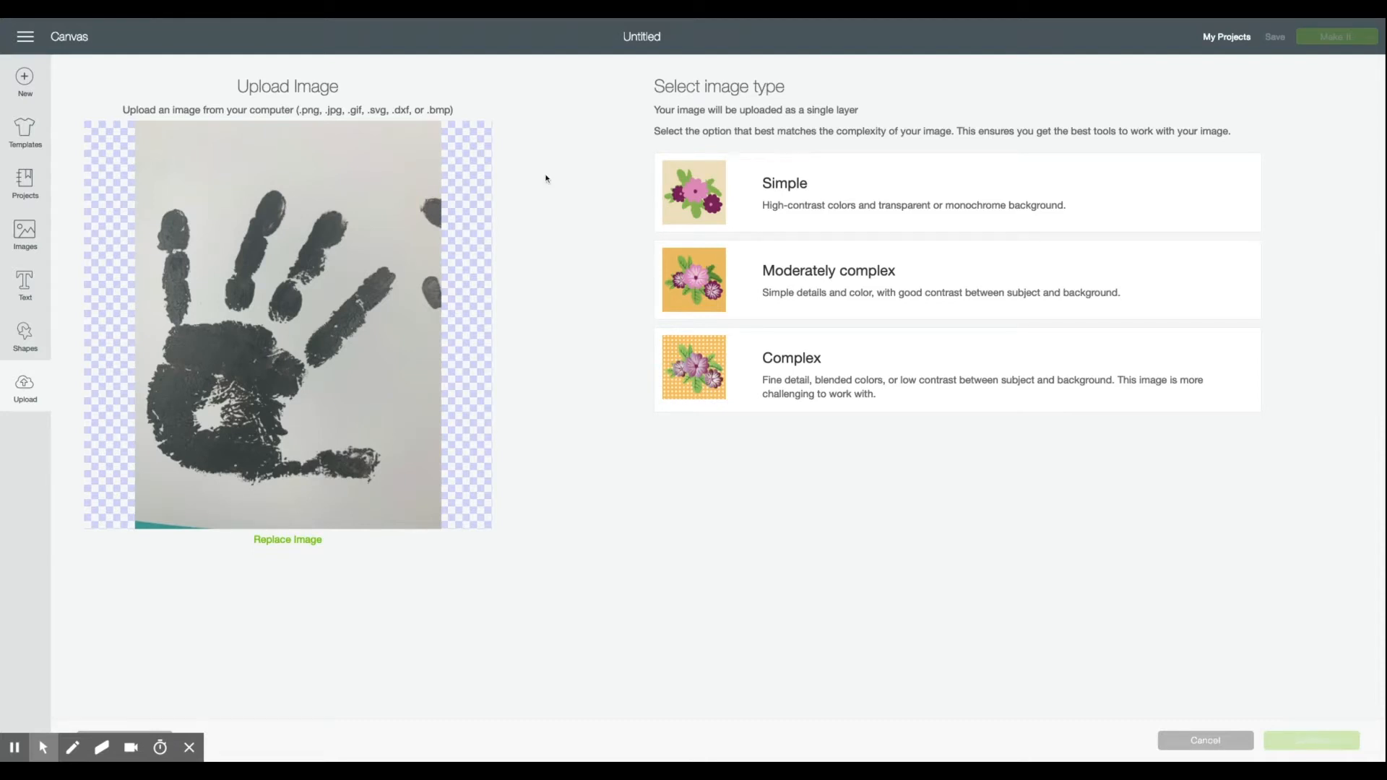
- Classify the handprint as a Simple image and continue to background removal
{"action": "left_click", "coordinate": [855, 189]}
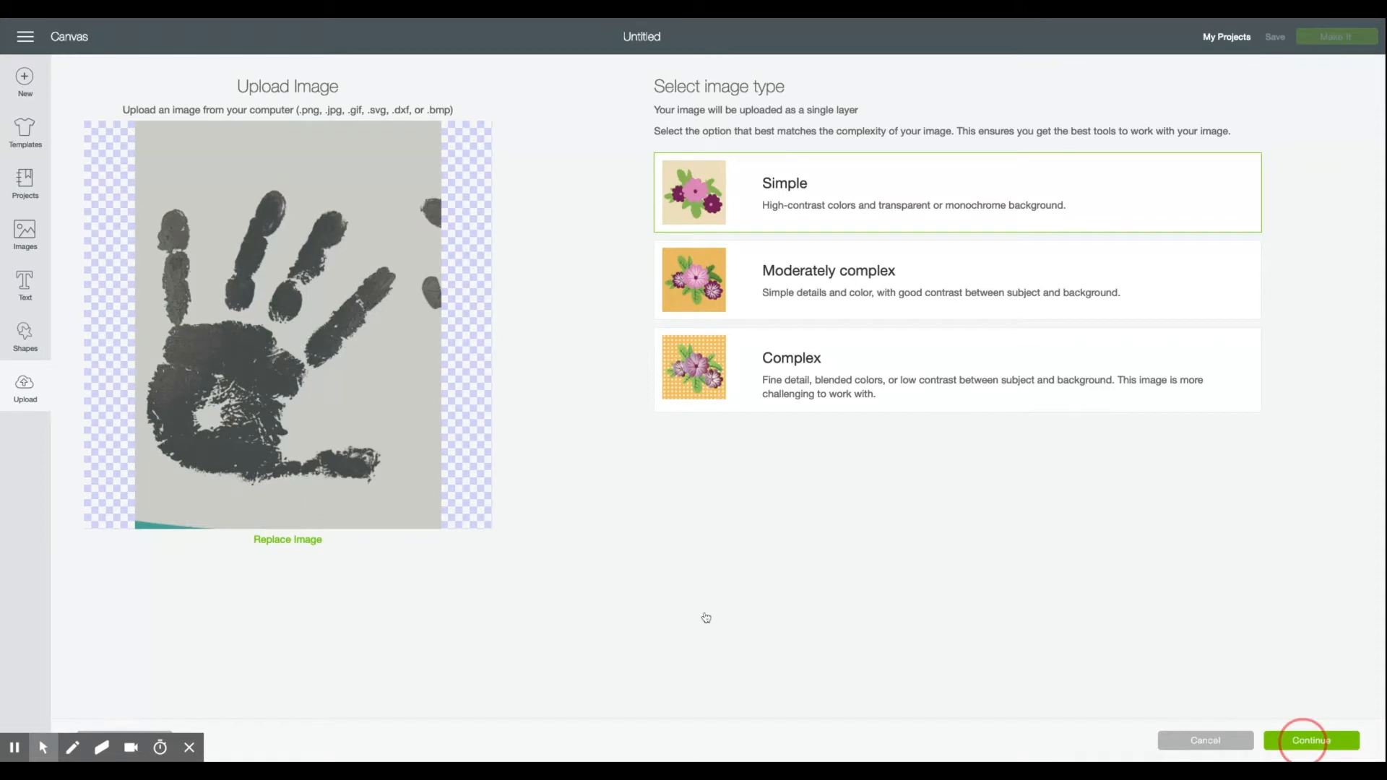
{"action": "left_click", "coordinate": [1312, 740]}
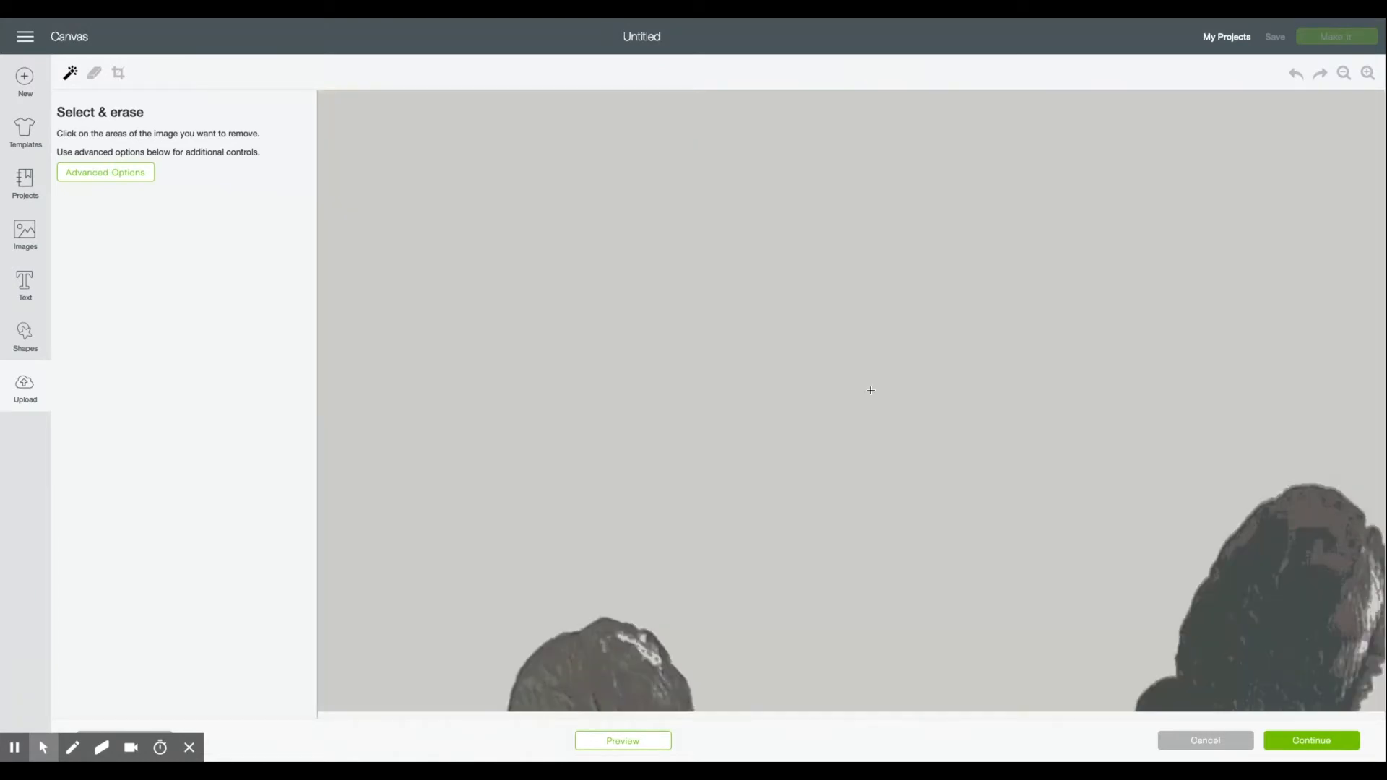
{"action": "mouse_move", "coordinate": [1320, 74]}
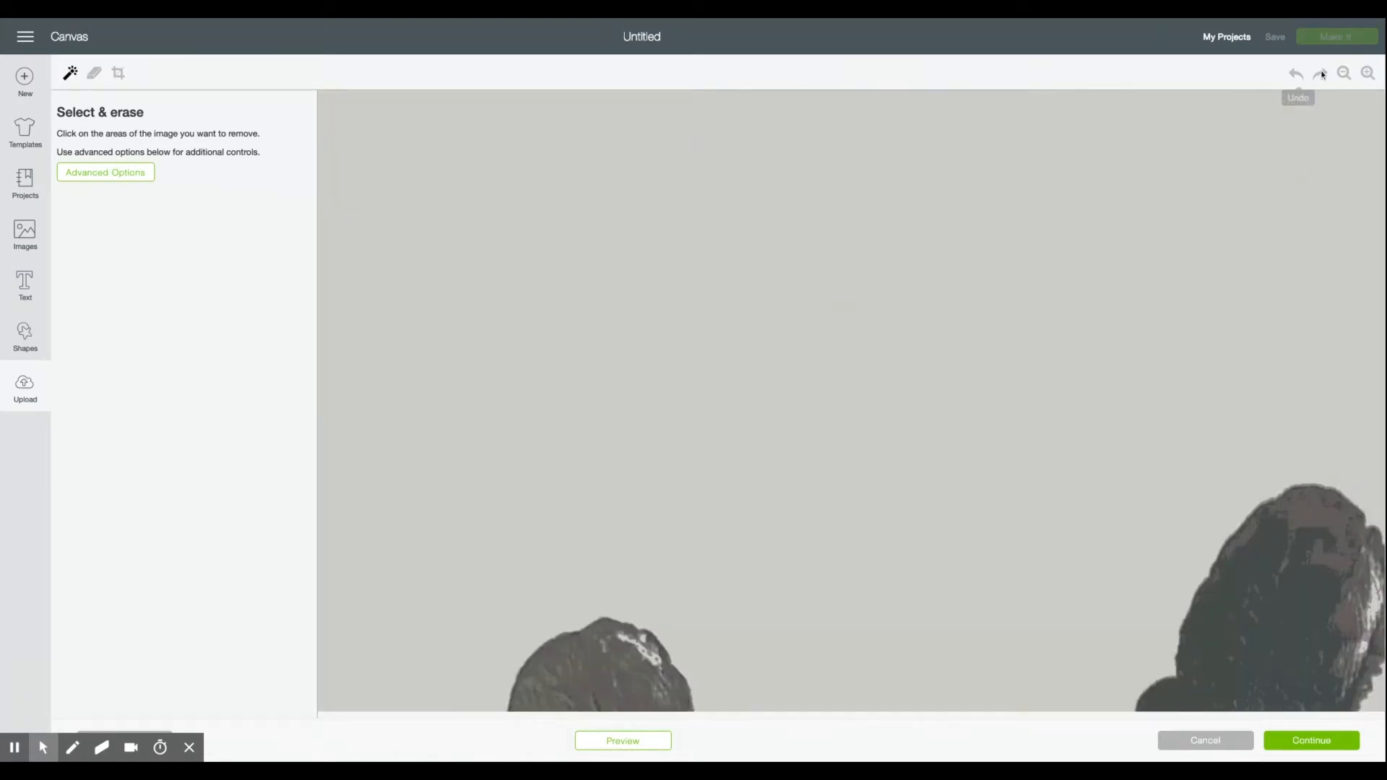
- Fit the photo to view and erase the grey paper background around the handprint with Select & Erase
{"action": "left_click", "coordinate": [1344, 73]}
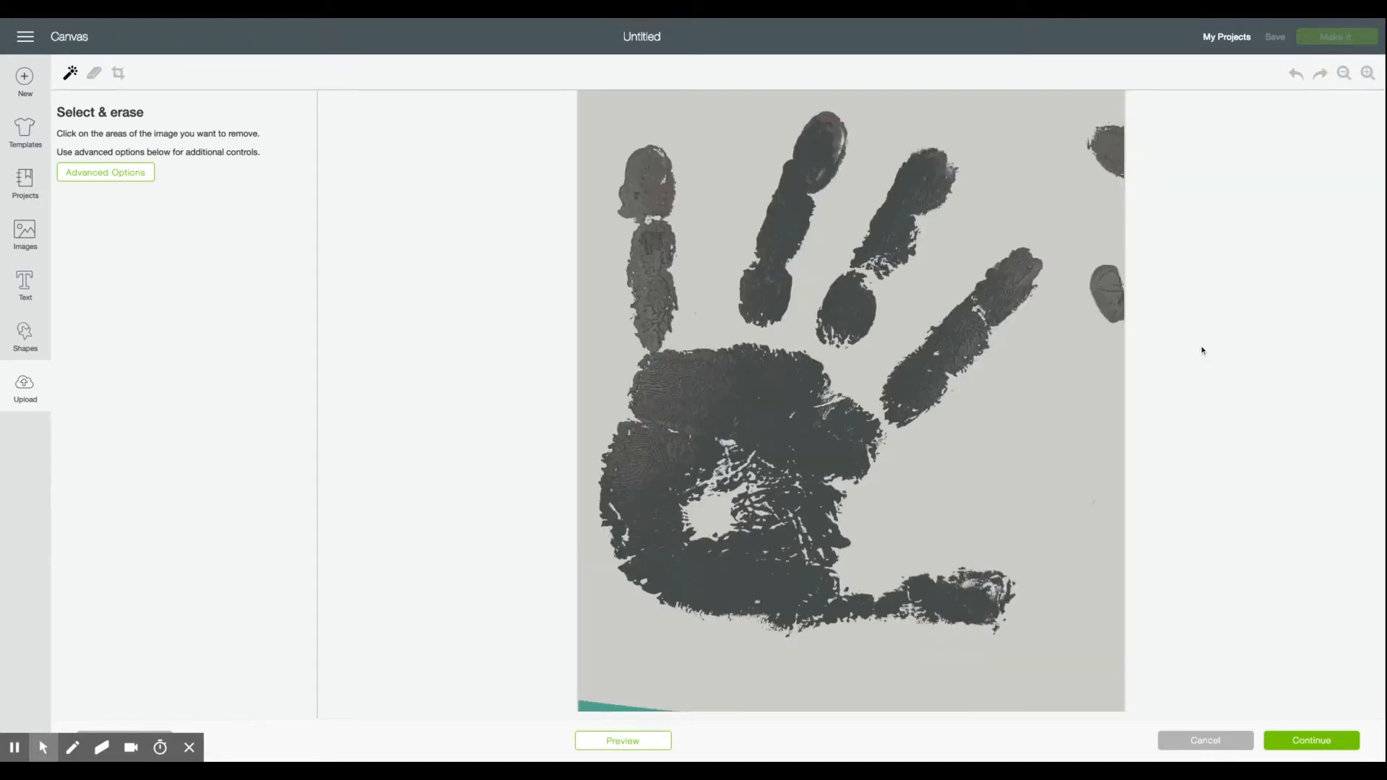
{"action": "mouse_move", "coordinate": [1211, 350]}
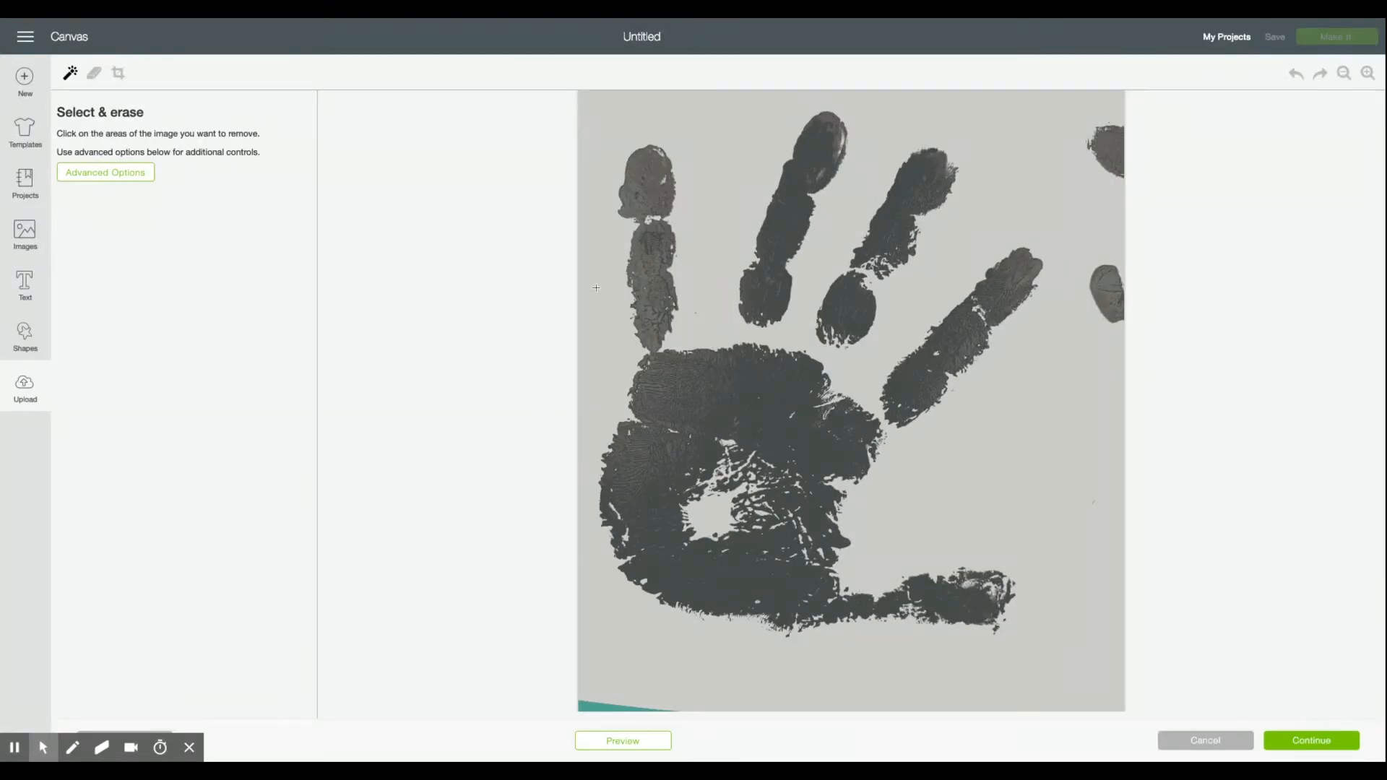
{"action": "left_click", "coordinate": [595, 287]}
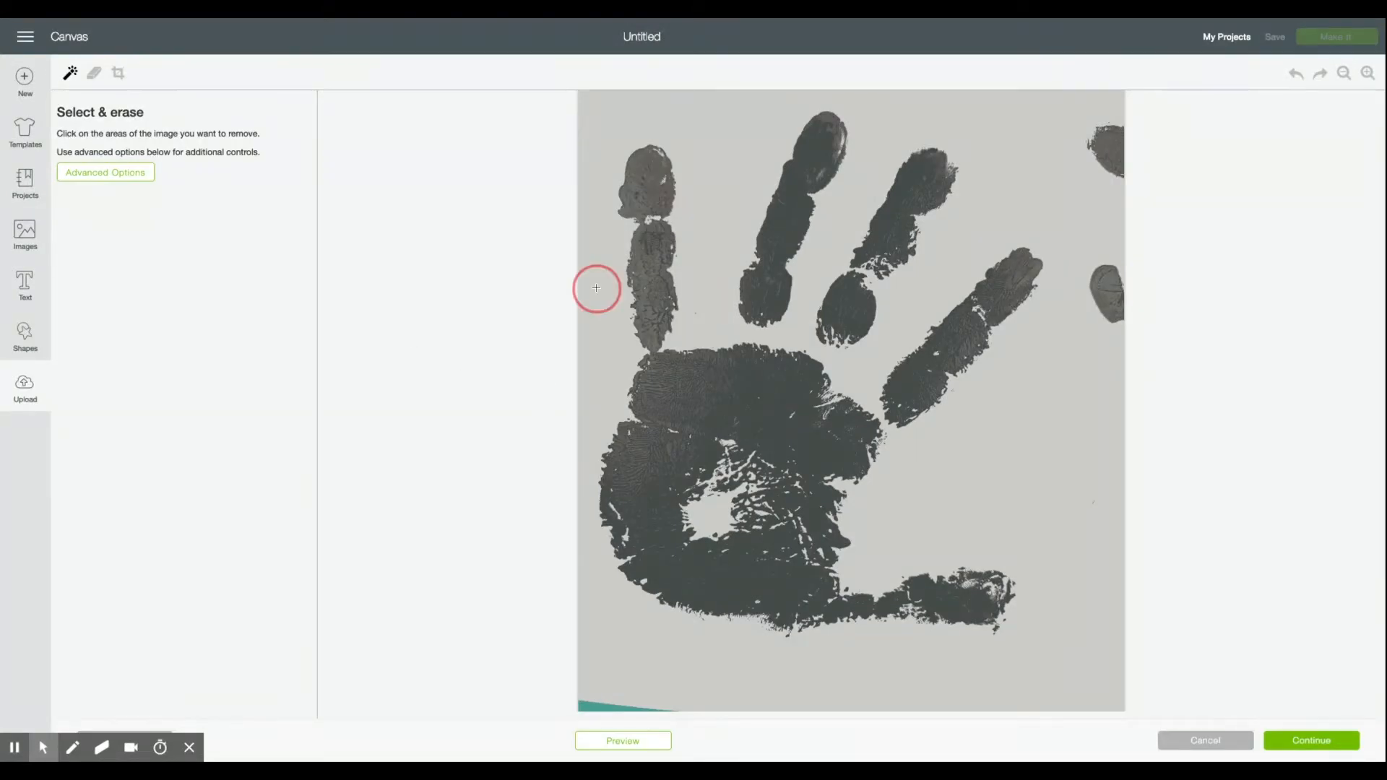
{"action": "left_click", "coordinate": [595, 288]}
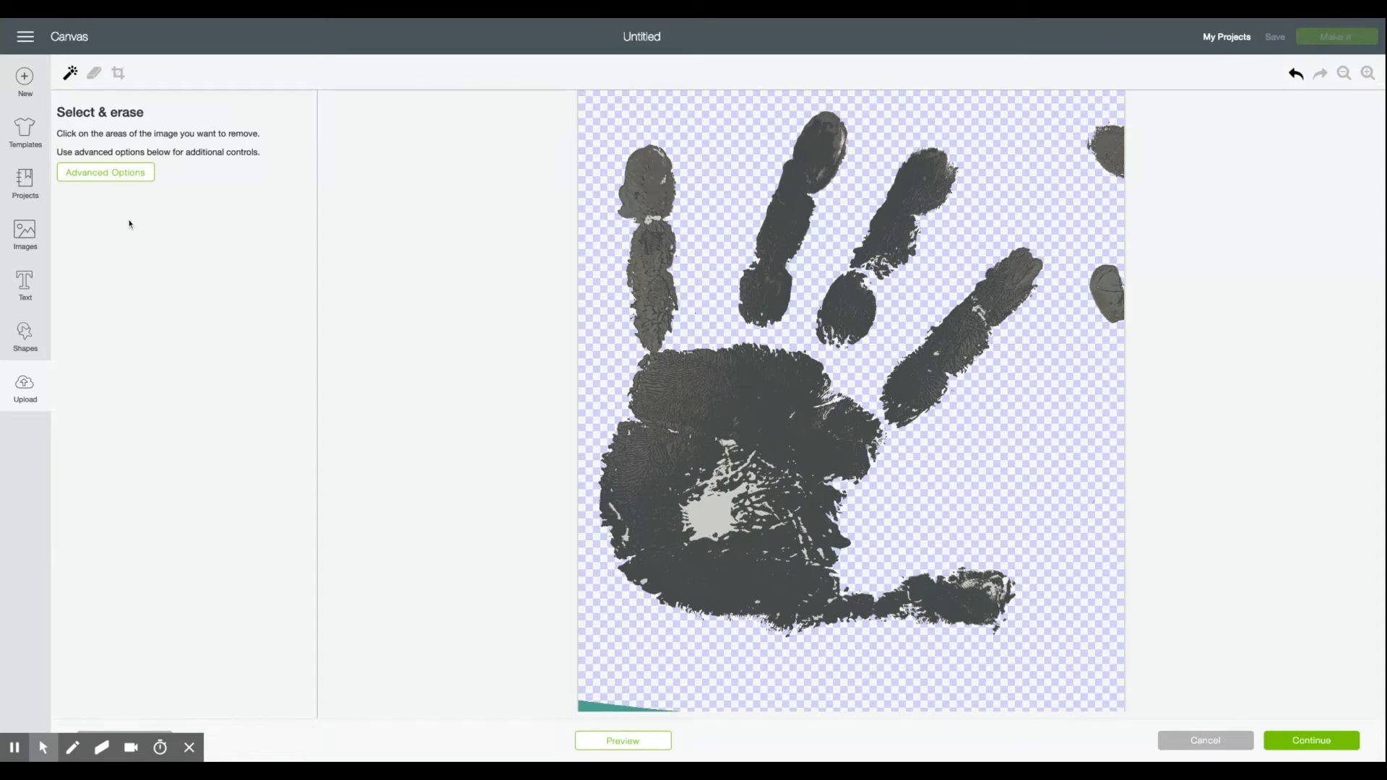
- With the Erase tool at maximum size, wipe out the teal strip and stray marks along the photo edges
{"action": "left_click", "coordinate": [94, 72]}
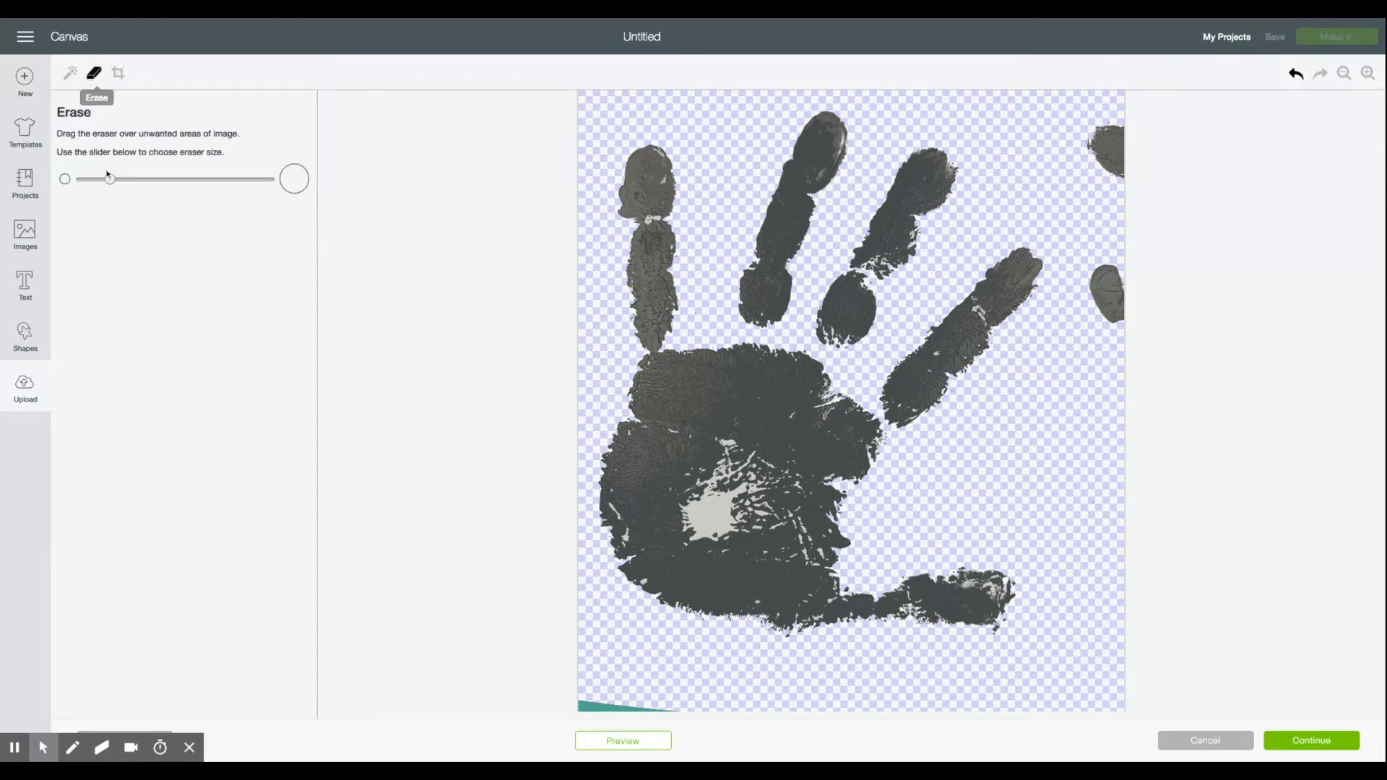
{"action": "left_click_drag", "start_coordinate": [108, 179], "coordinate": [266, 179]}
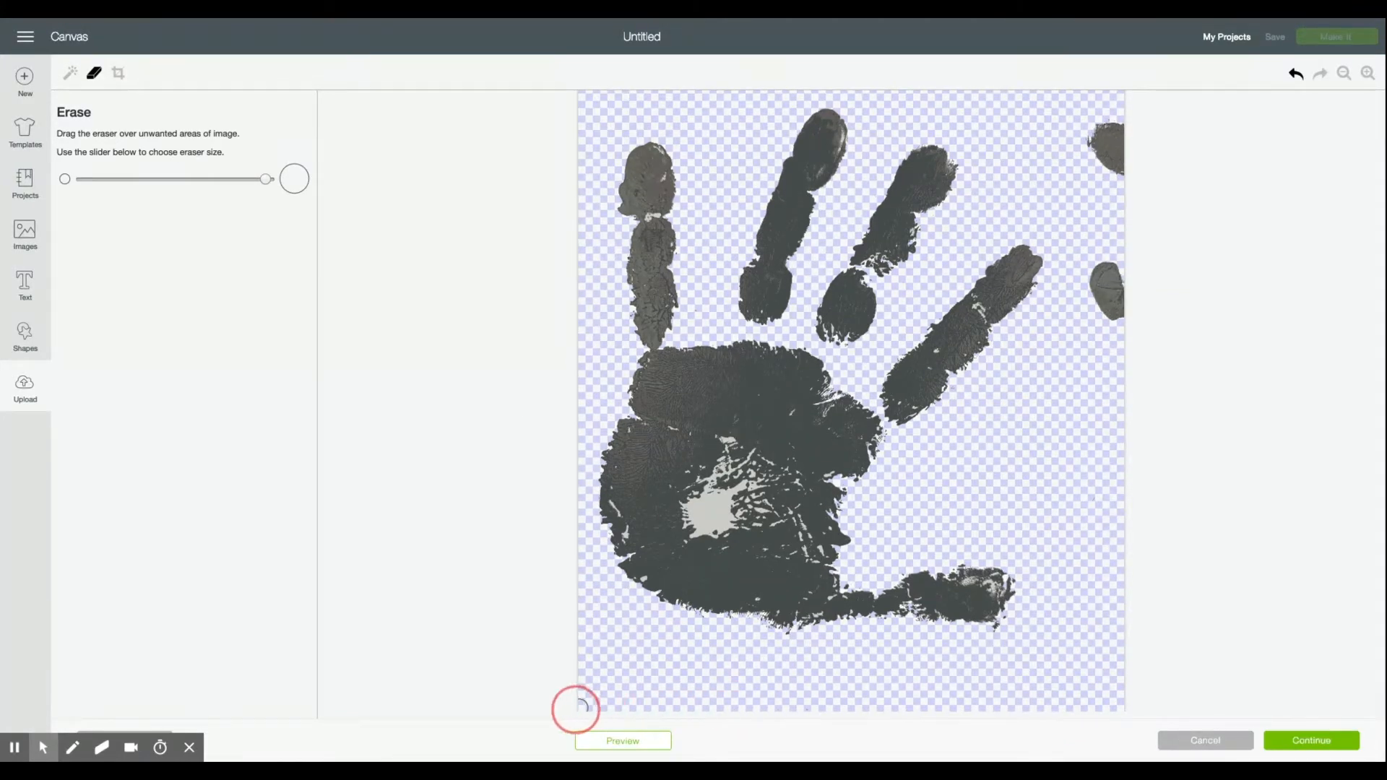
{"action": "left_click_drag", "start_coordinate": [580, 708], "coordinate": [1102, 300]}
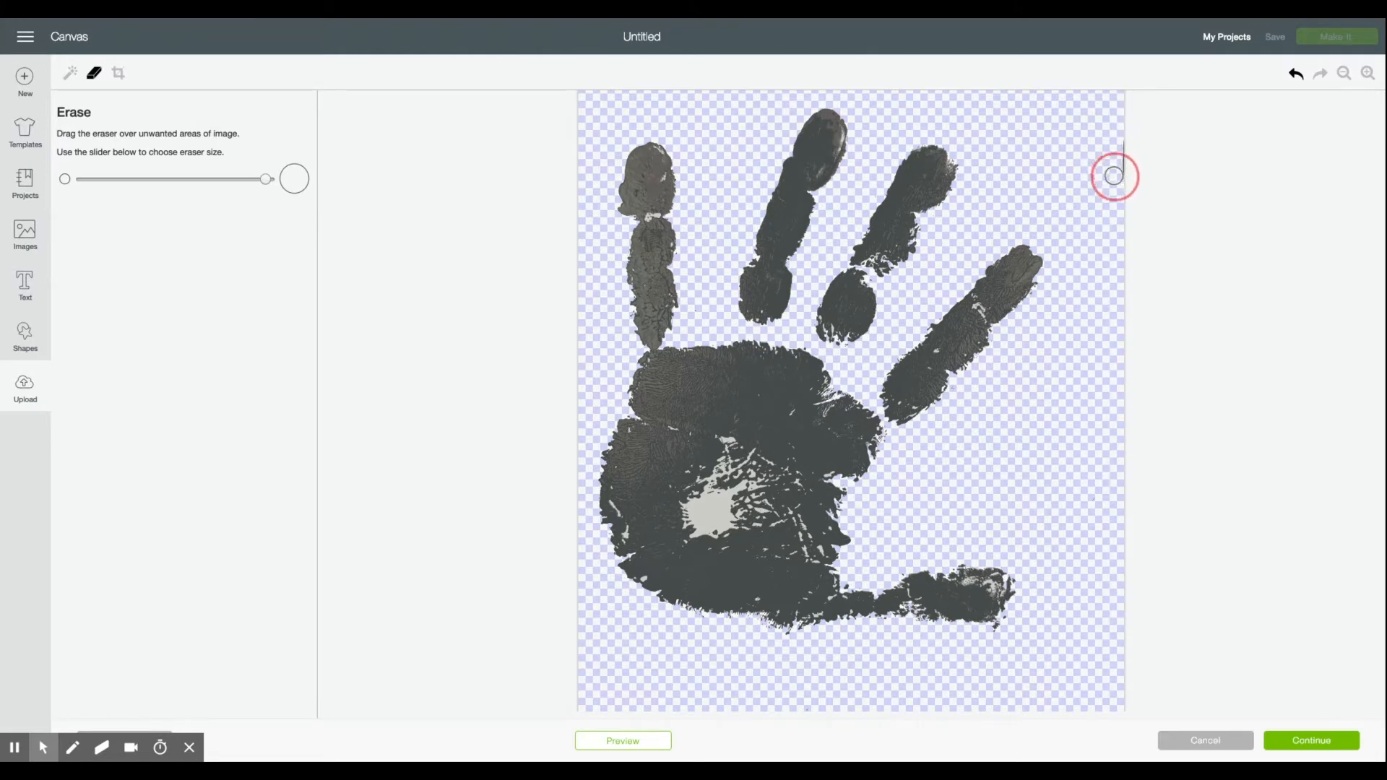
{"action": "mouse_move", "coordinate": [1124, 169]}
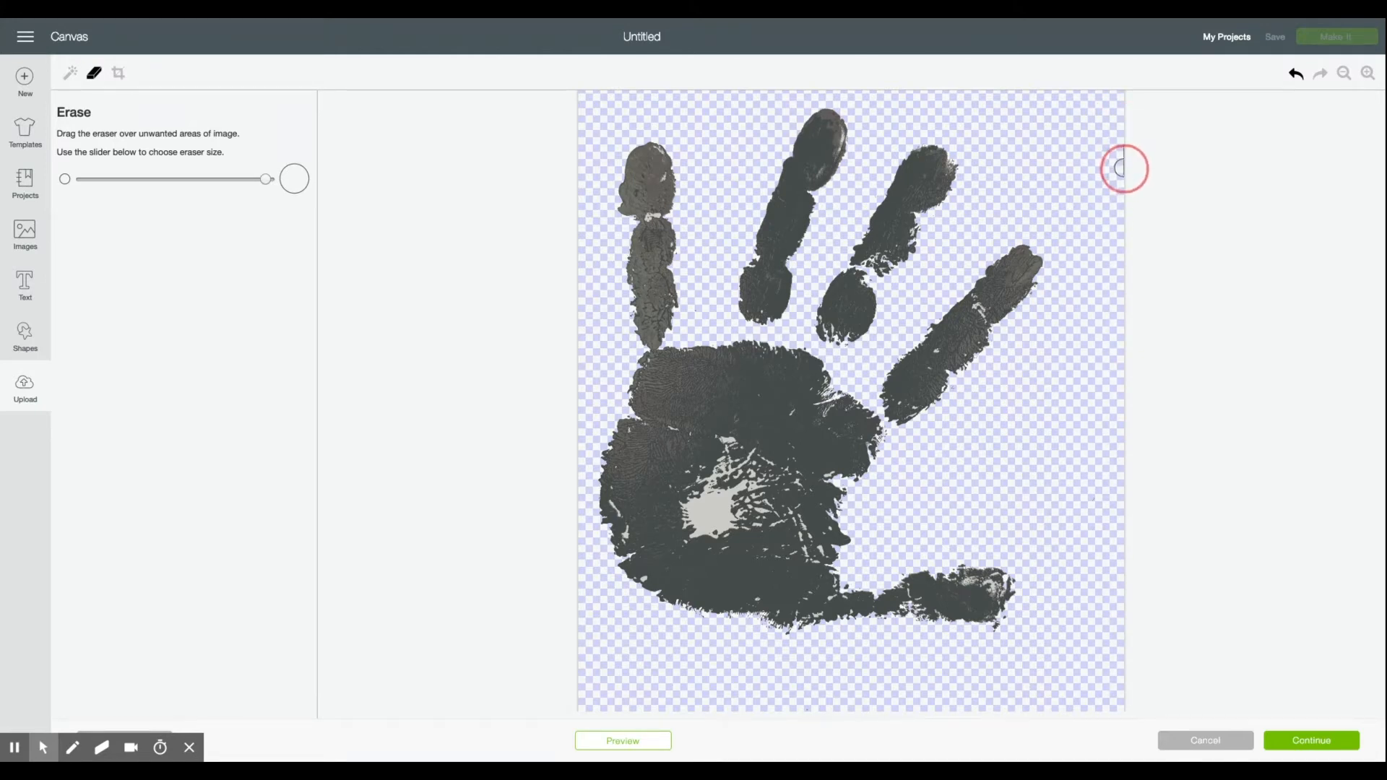
{"action": "left_click", "coordinate": [70, 72]}
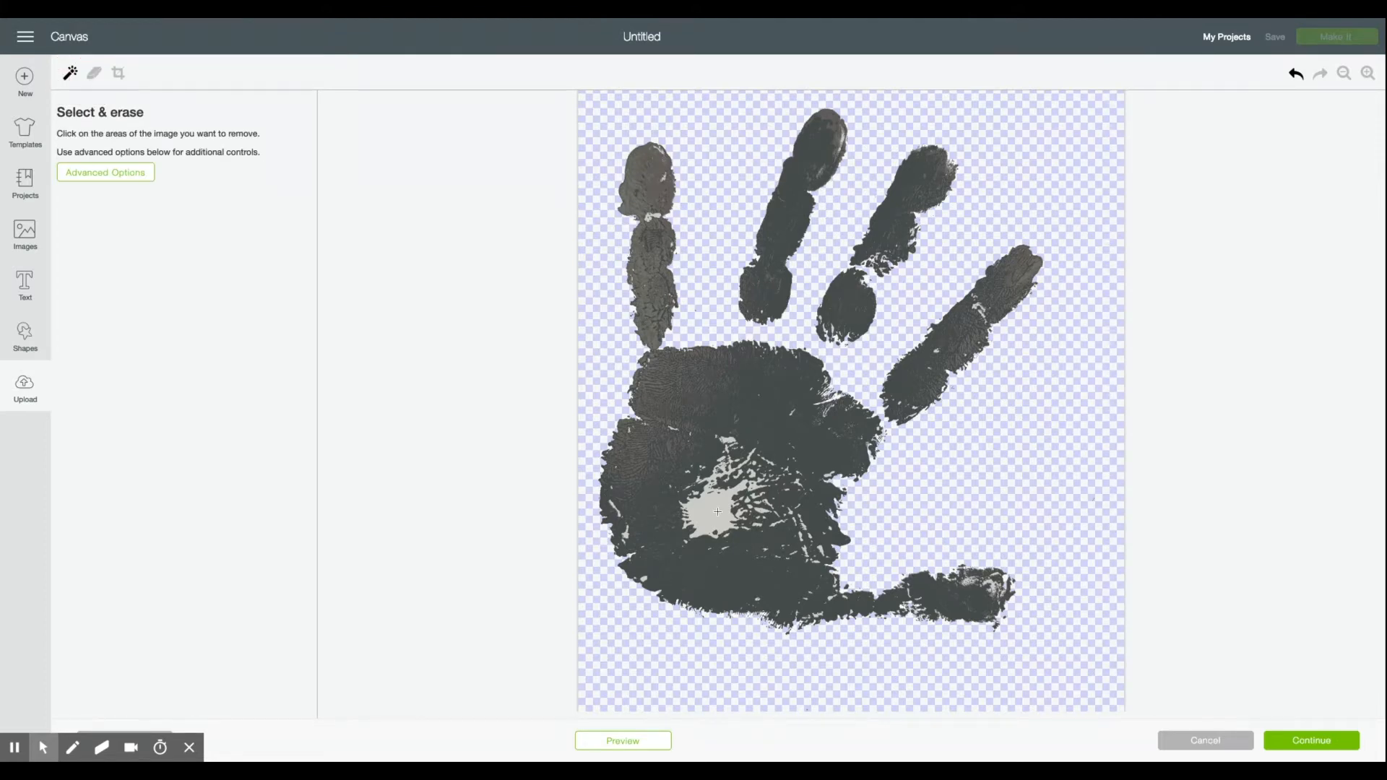
- Clear the grey patches and pale flecks showing through gaps in the palm to transparency
{"action": "left_click", "coordinate": [717, 512]}
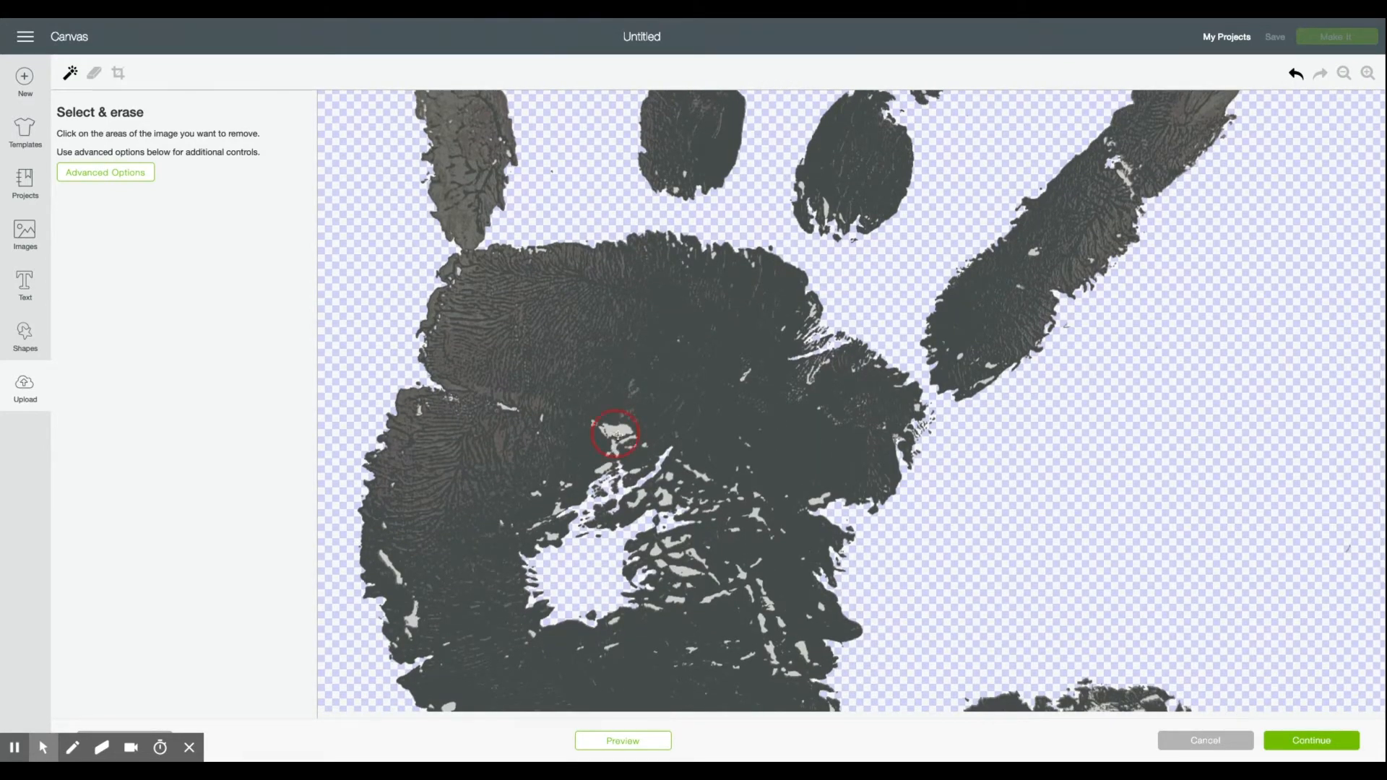
{"action": "left_click", "coordinate": [615, 434]}
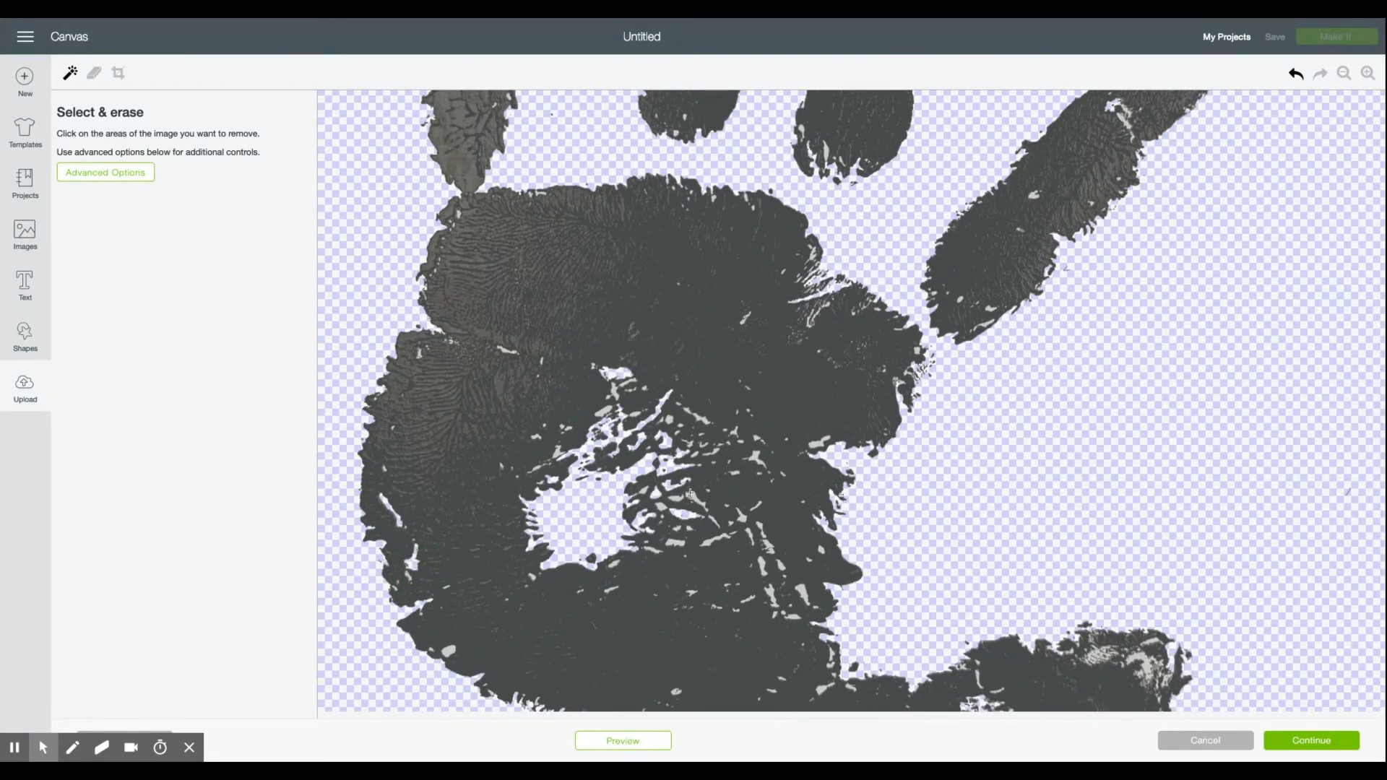
{"action": "left_click", "coordinate": [803, 589]}
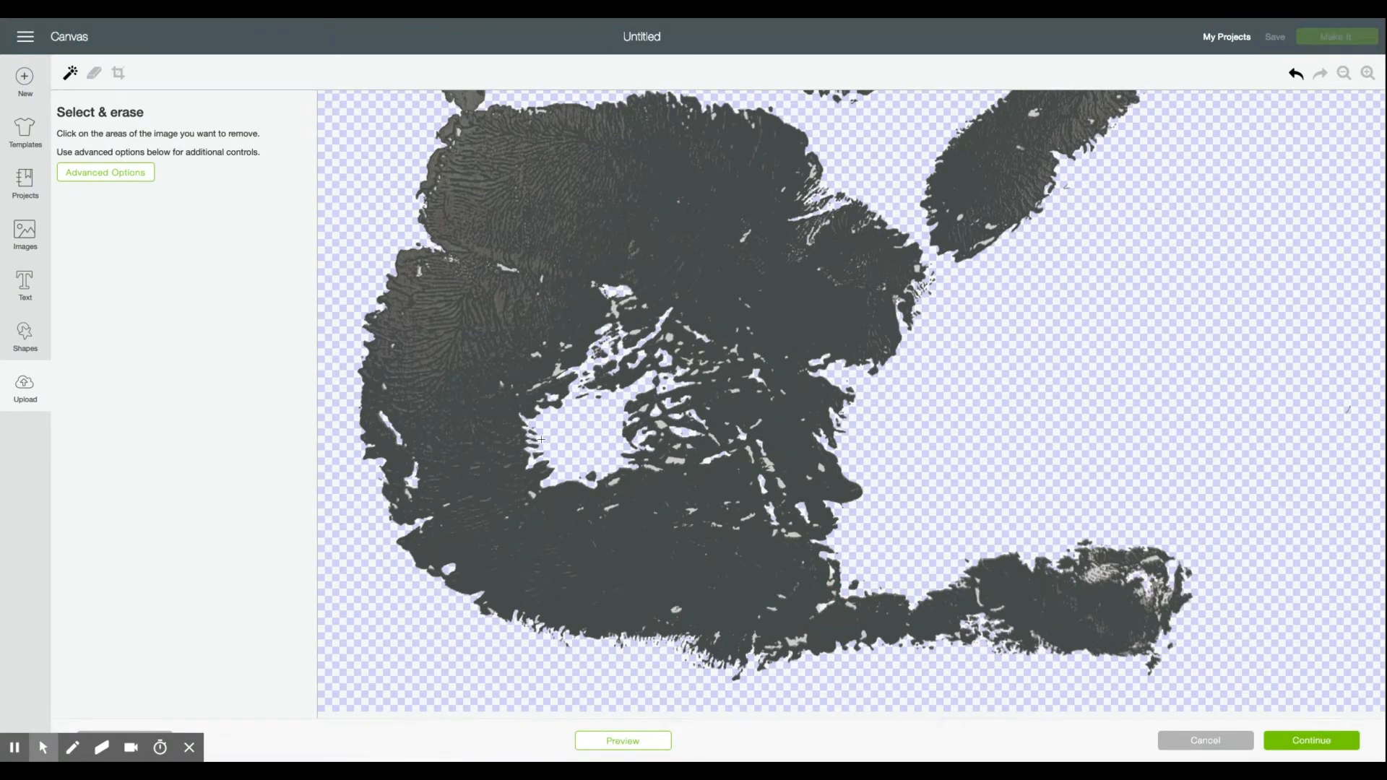
{"action": "left_click", "coordinate": [94, 74]}
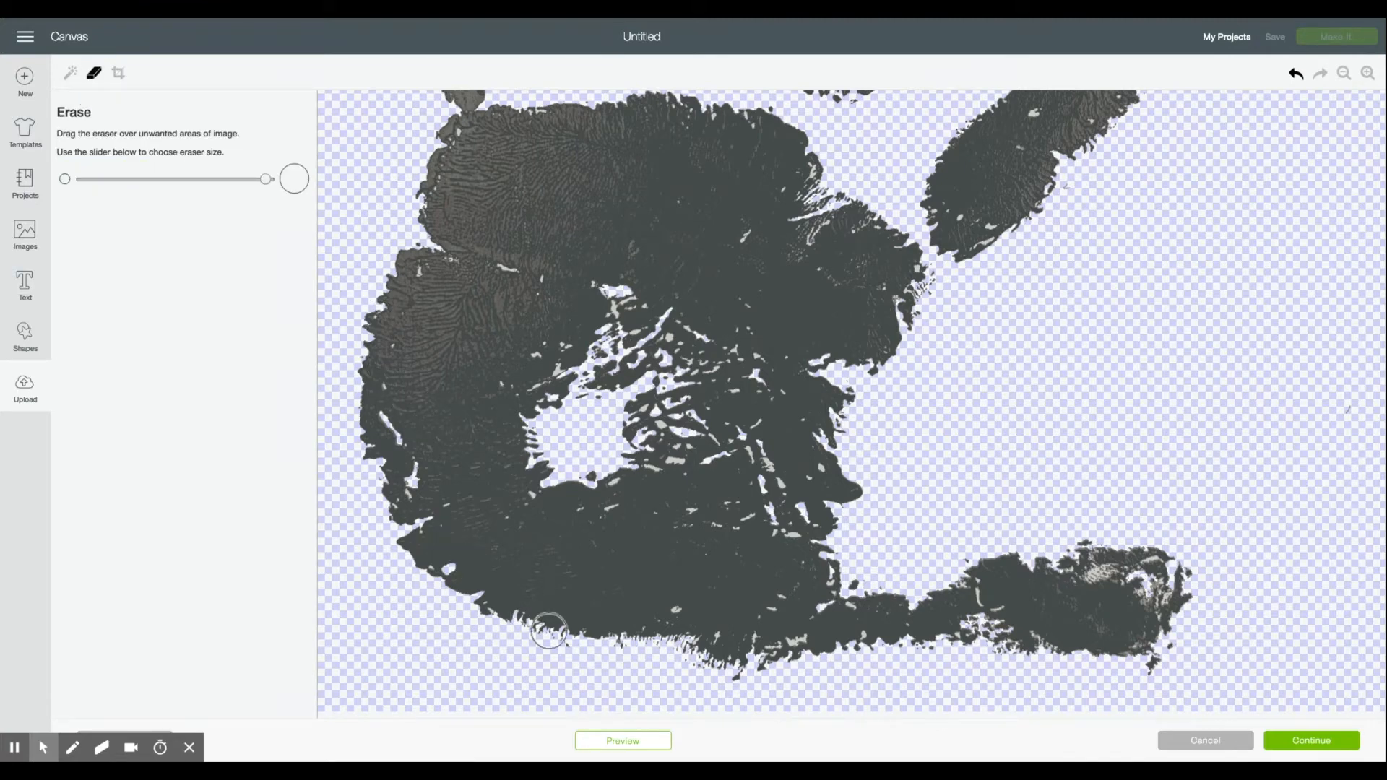
{"action": "mouse_move", "coordinate": [523, 640]}
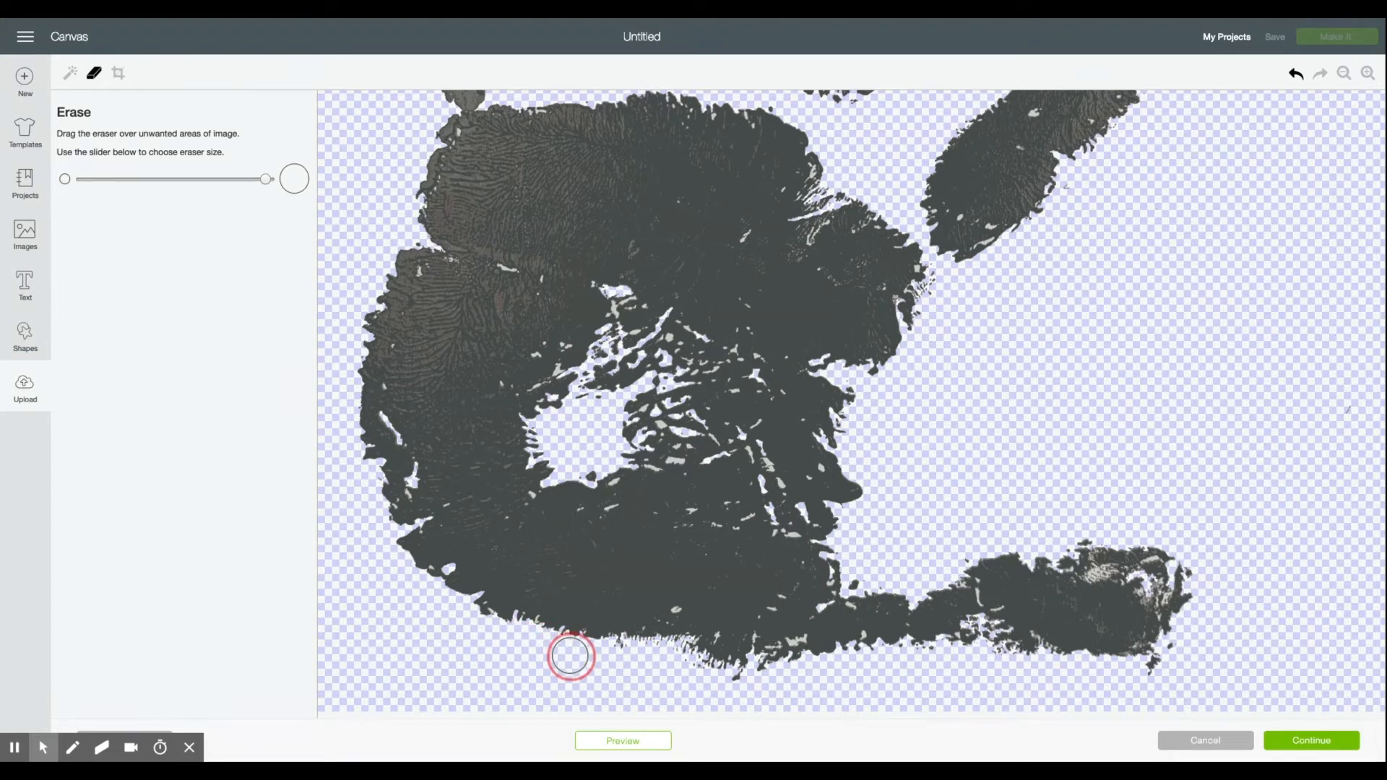
- Erase stray specks along the bottom edge of the palm and around the thumb tip
{"action": "left_click_drag", "start_coordinate": [571, 656], "coordinate": [702, 679]}
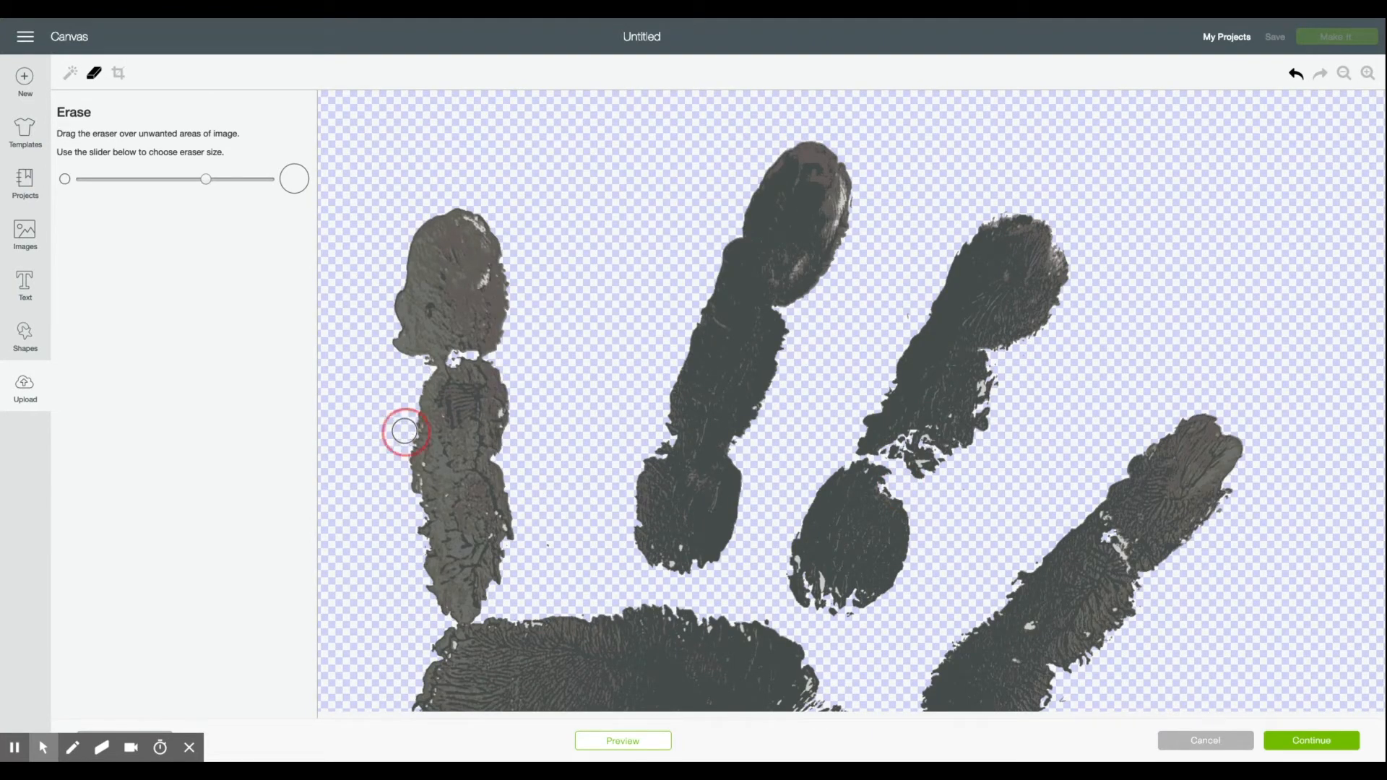
{"action": "mouse_move", "coordinate": [702, 451]}
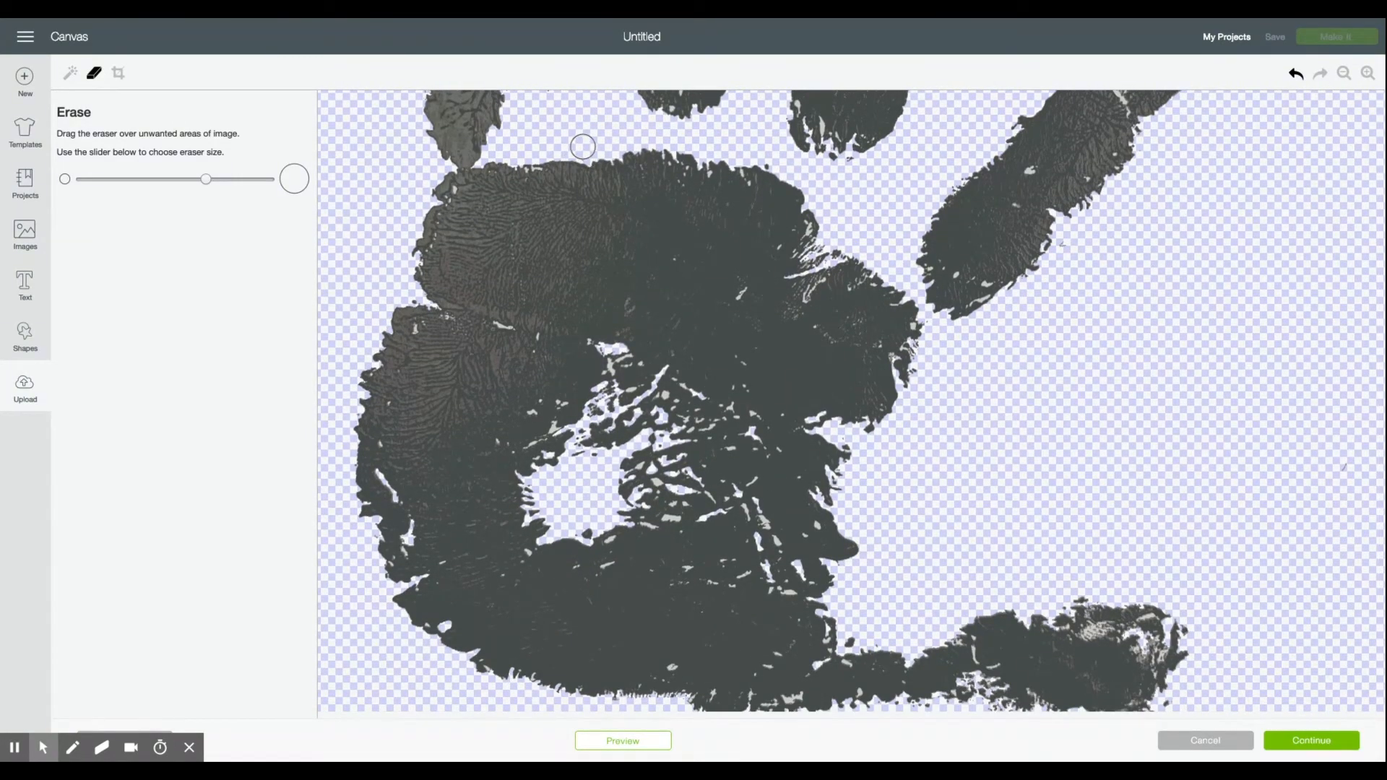
{"action": "mouse_move", "coordinate": [766, 161]}
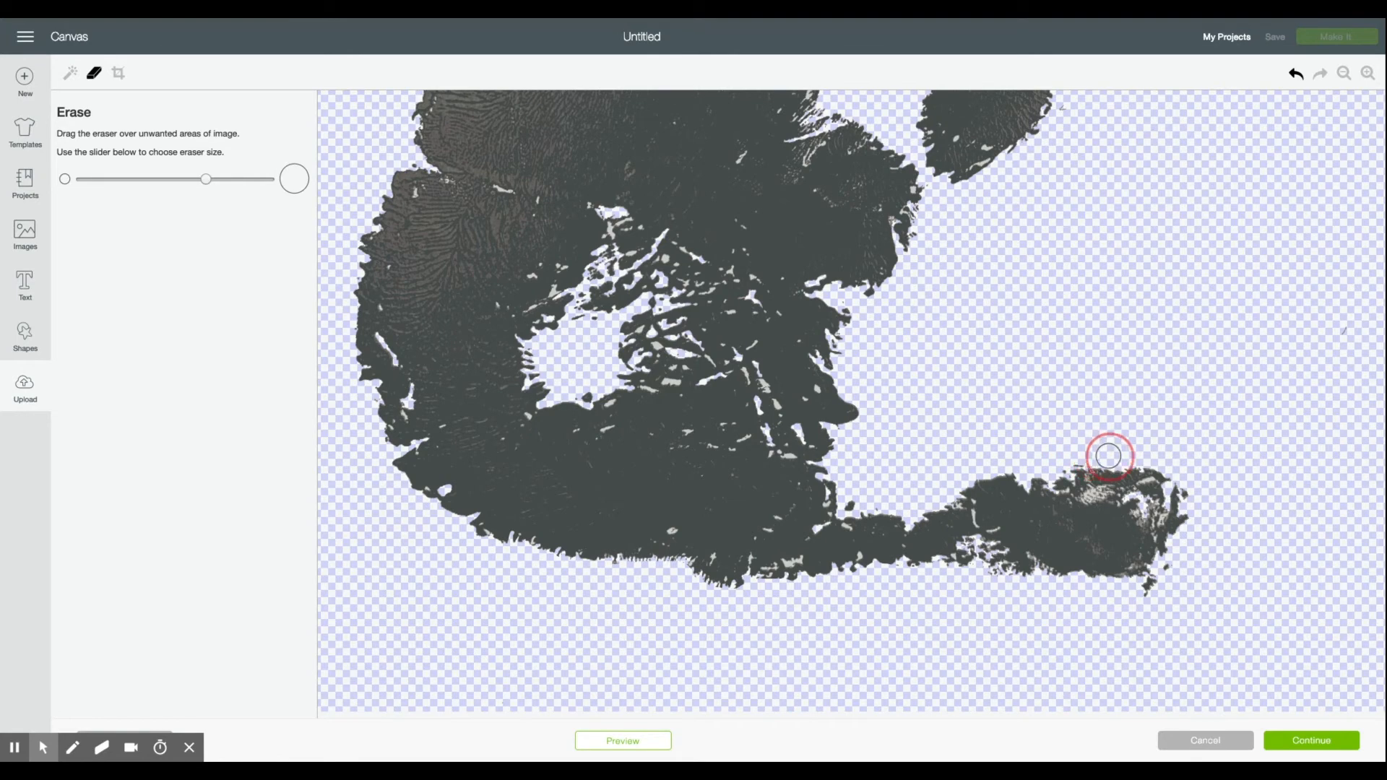
{"action": "left_click_drag", "start_coordinate": [1109, 455], "coordinate": [1197, 510]}
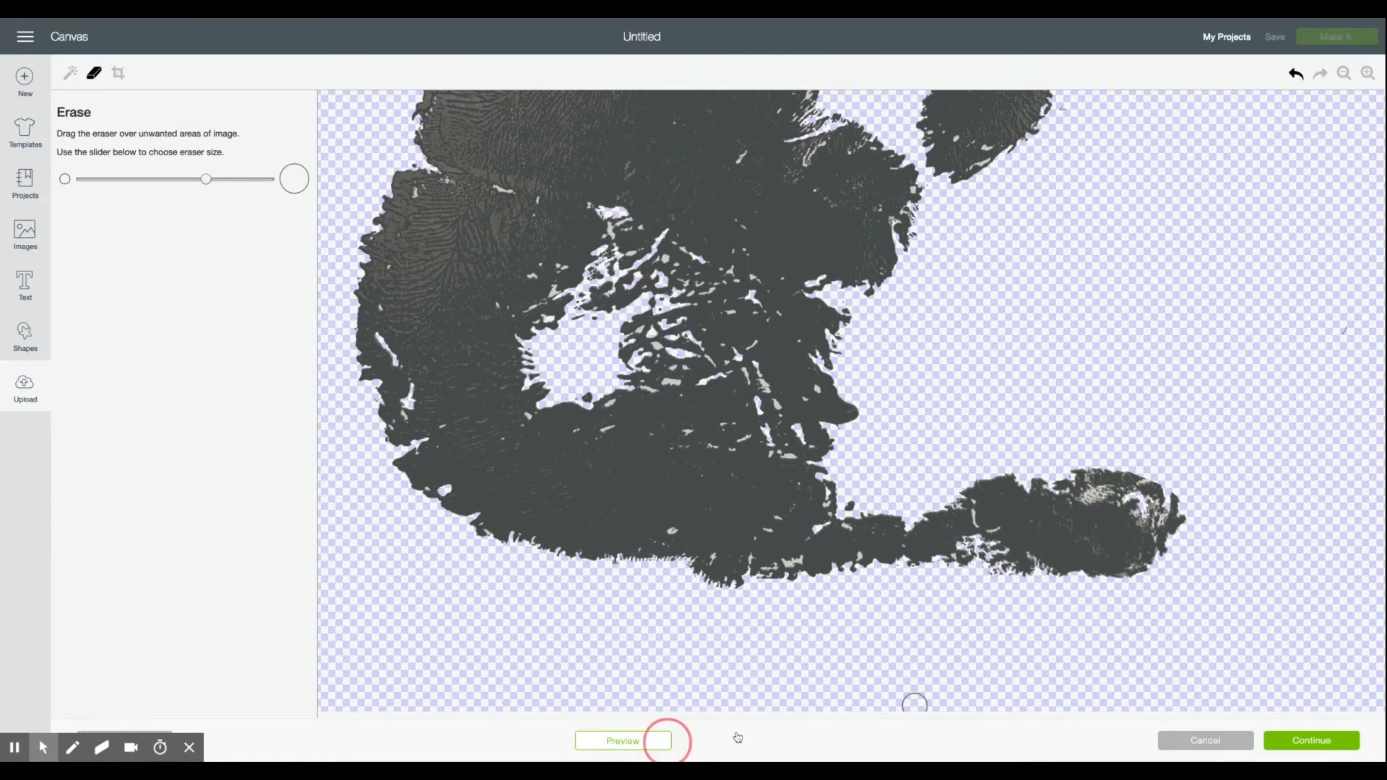
- Toggle the cut preview on and off to check how the cleaned handprint looks
{"action": "left_click", "coordinate": [622, 740]}
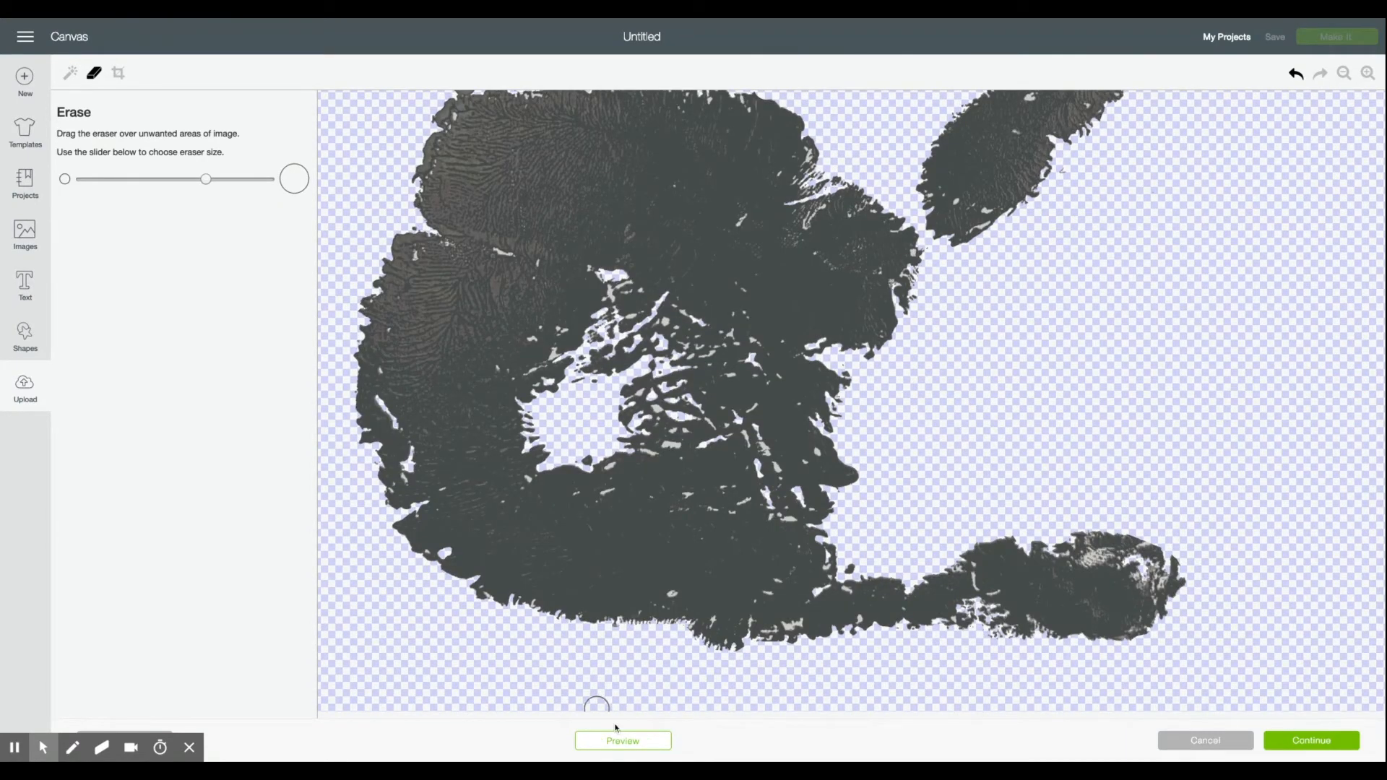
{"action": "left_click", "coordinate": [621, 740]}
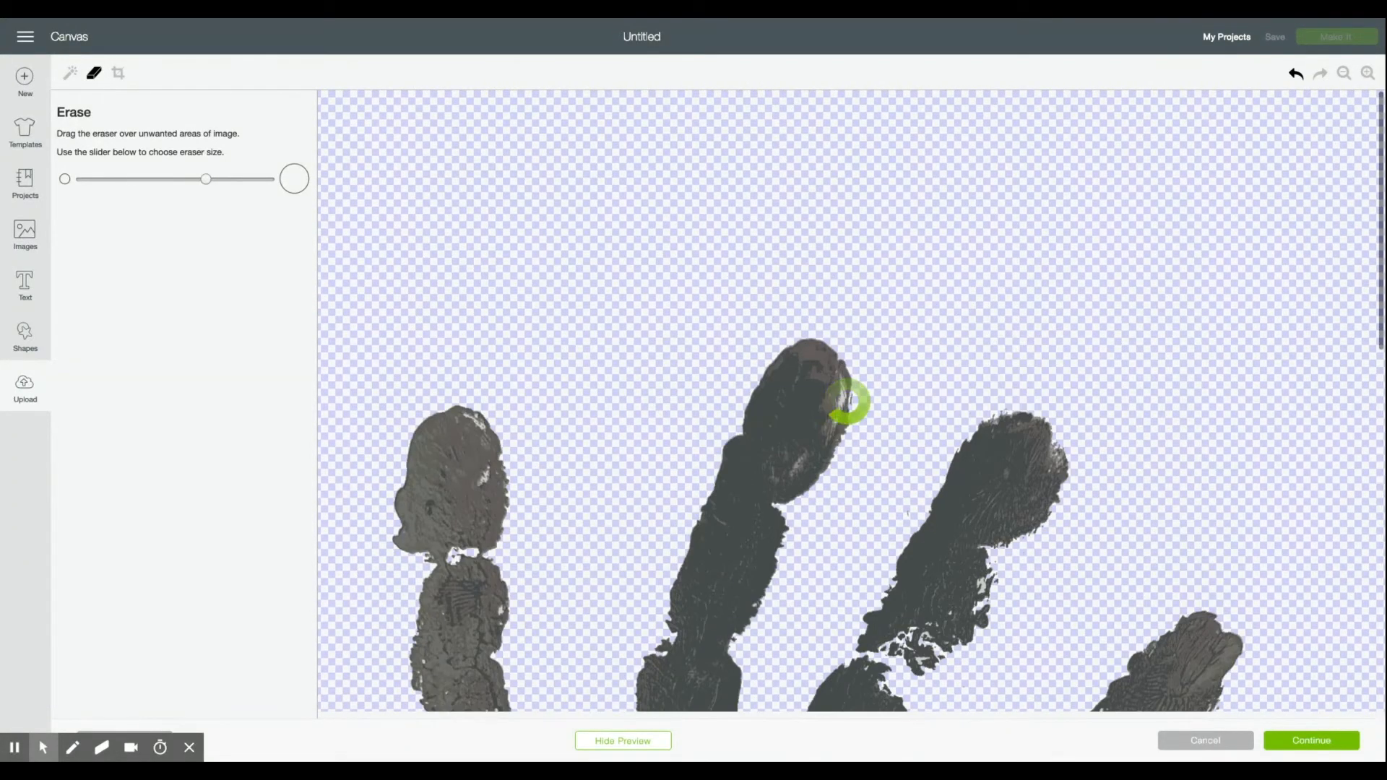
{"action": "mouse_move", "coordinate": [1046, 247]}
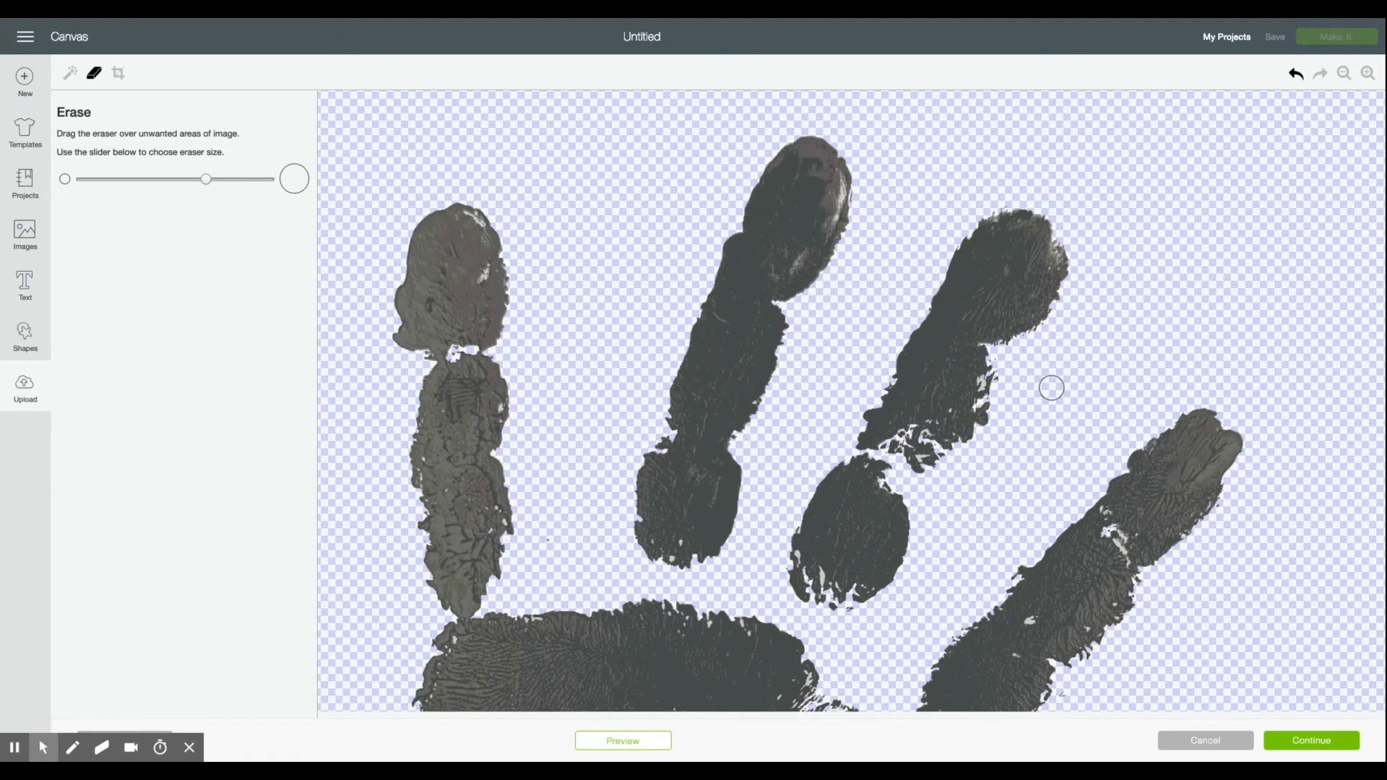
{"action": "mouse_move", "coordinate": [999, 361]}
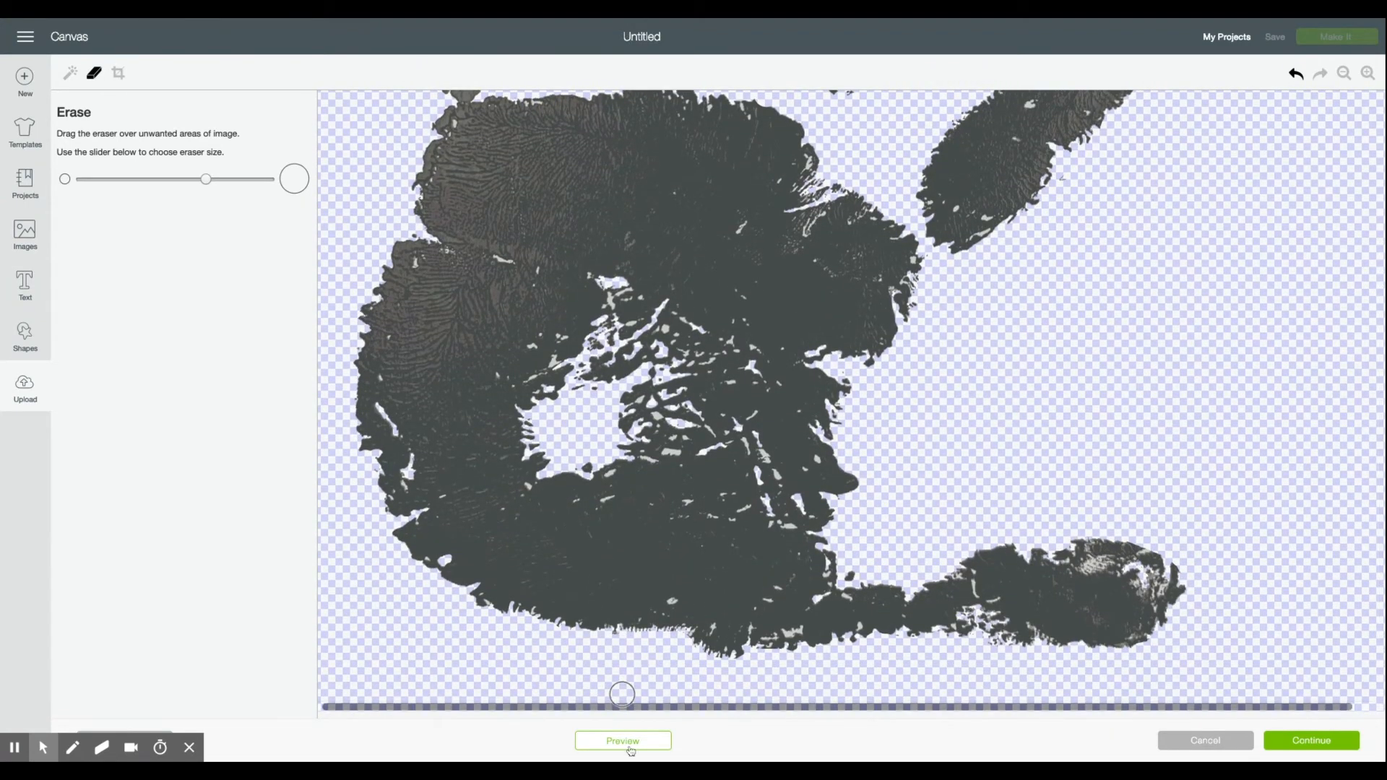
{"action": "left_click", "coordinate": [623, 740]}
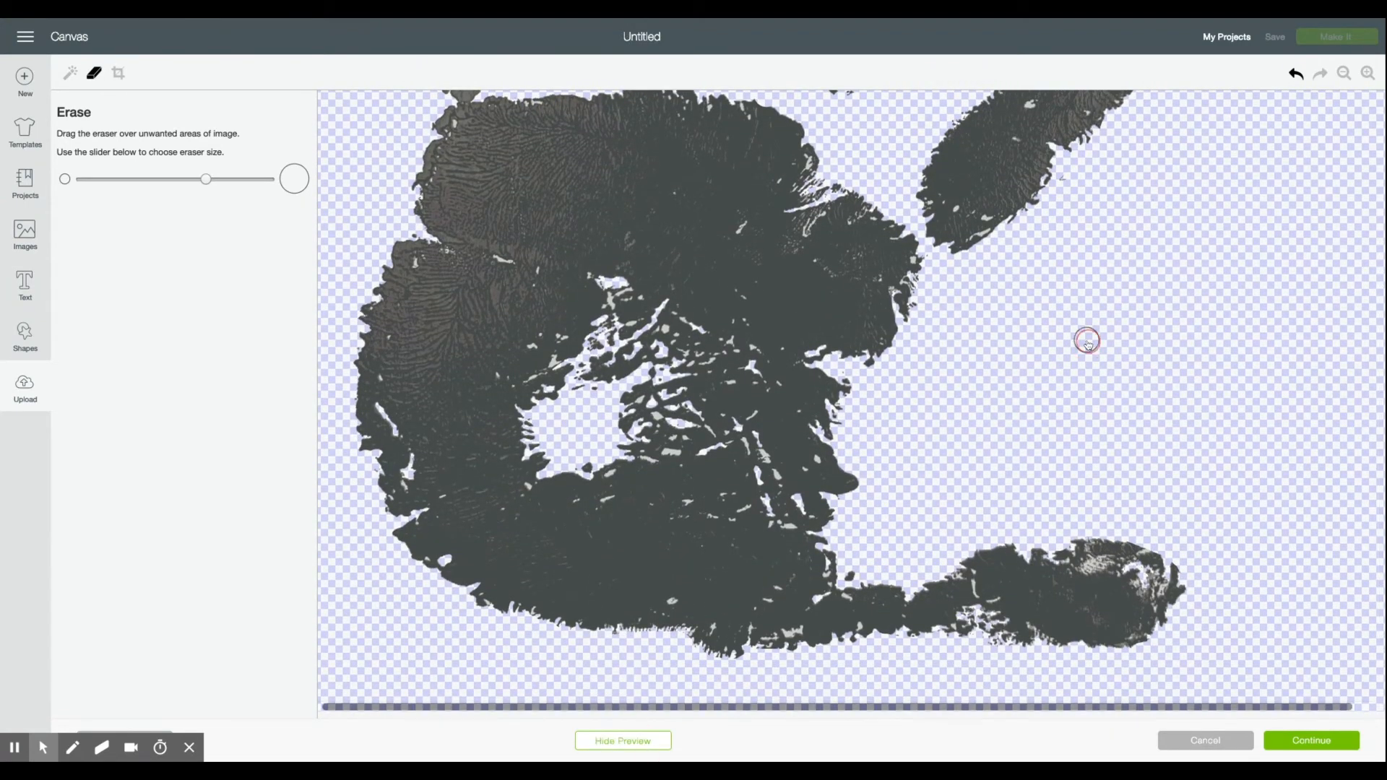
- Shrink the eraser and remove the remaining small specks inside and below the palm
{"action": "left_click_drag", "start_coordinate": [205, 180], "coordinate": [126, 180]}
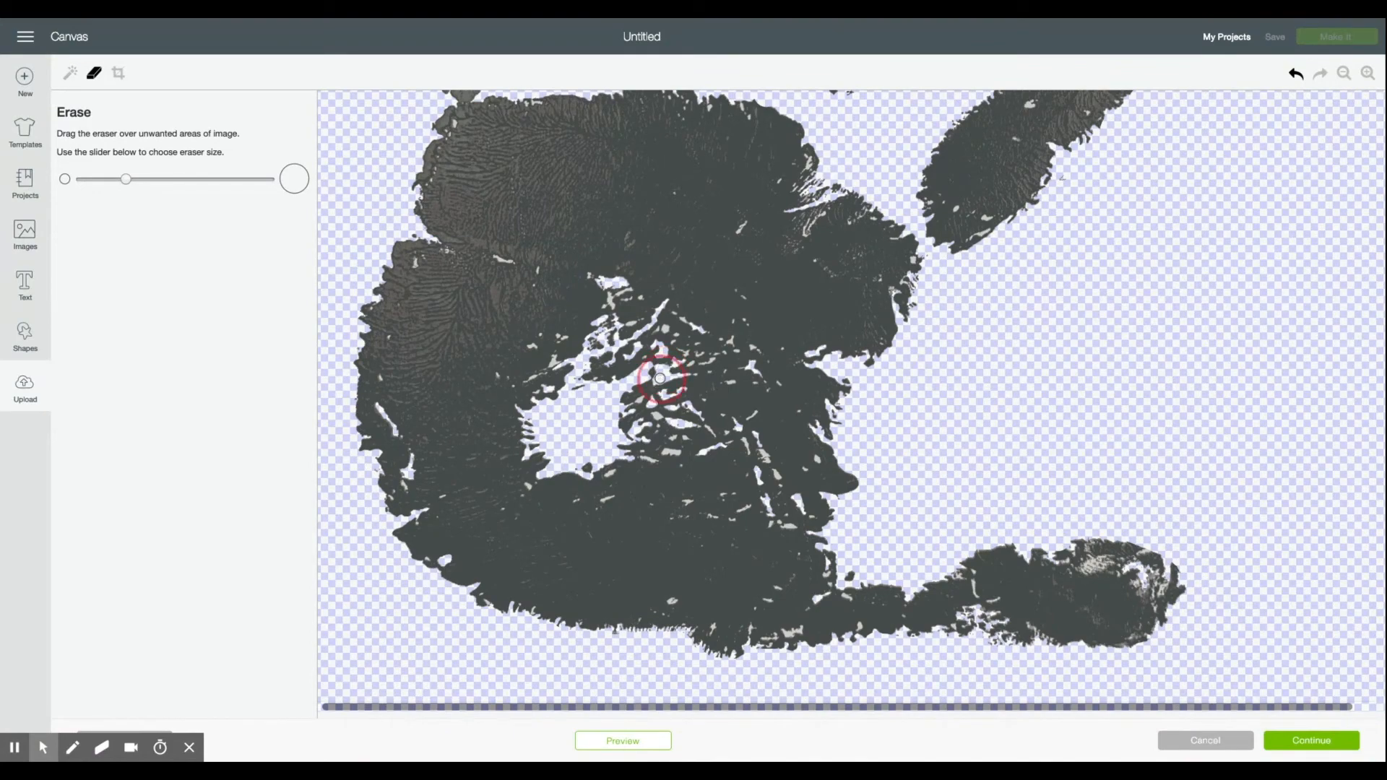
{"action": "left_click_drag", "start_coordinate": [660, 377], "coordinate": [680, 635]}
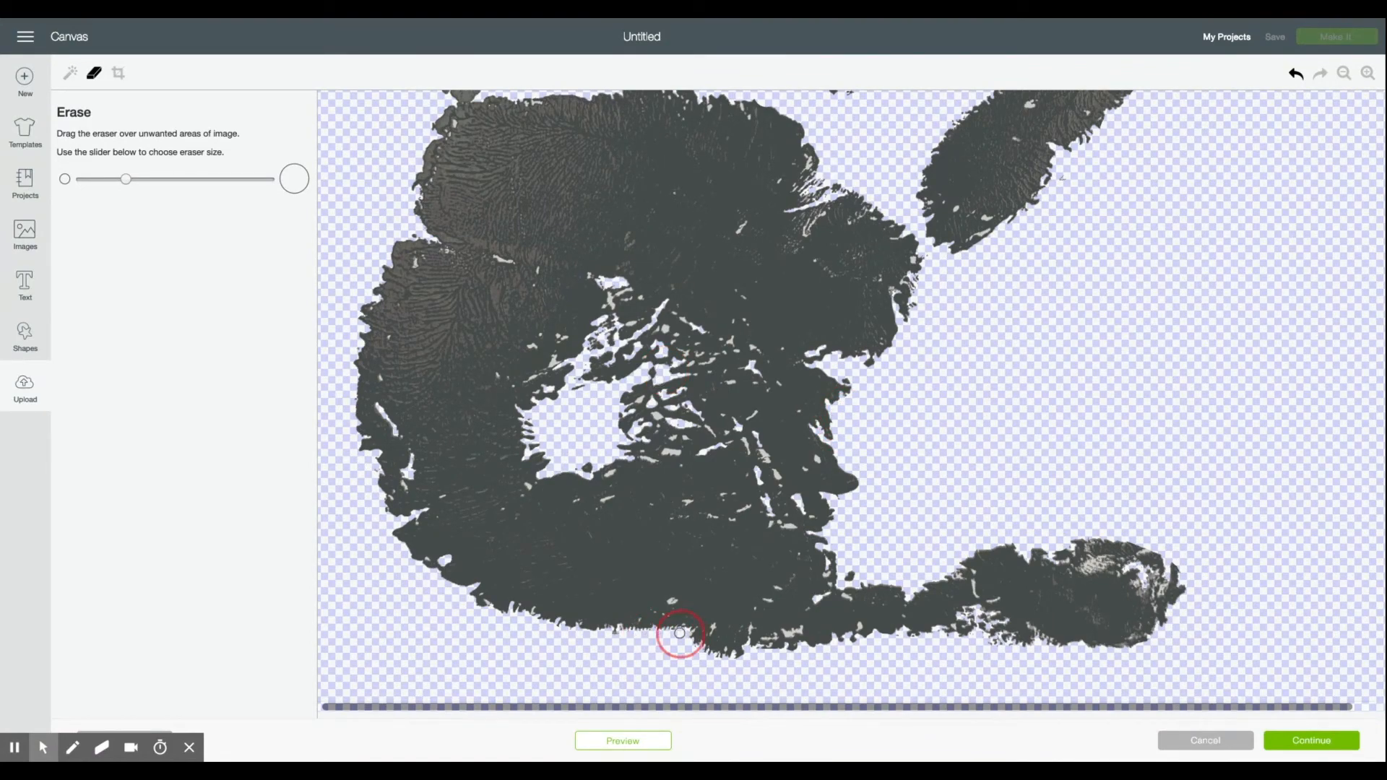
{"action": "left_click", "coordinate": [1343, 73]}
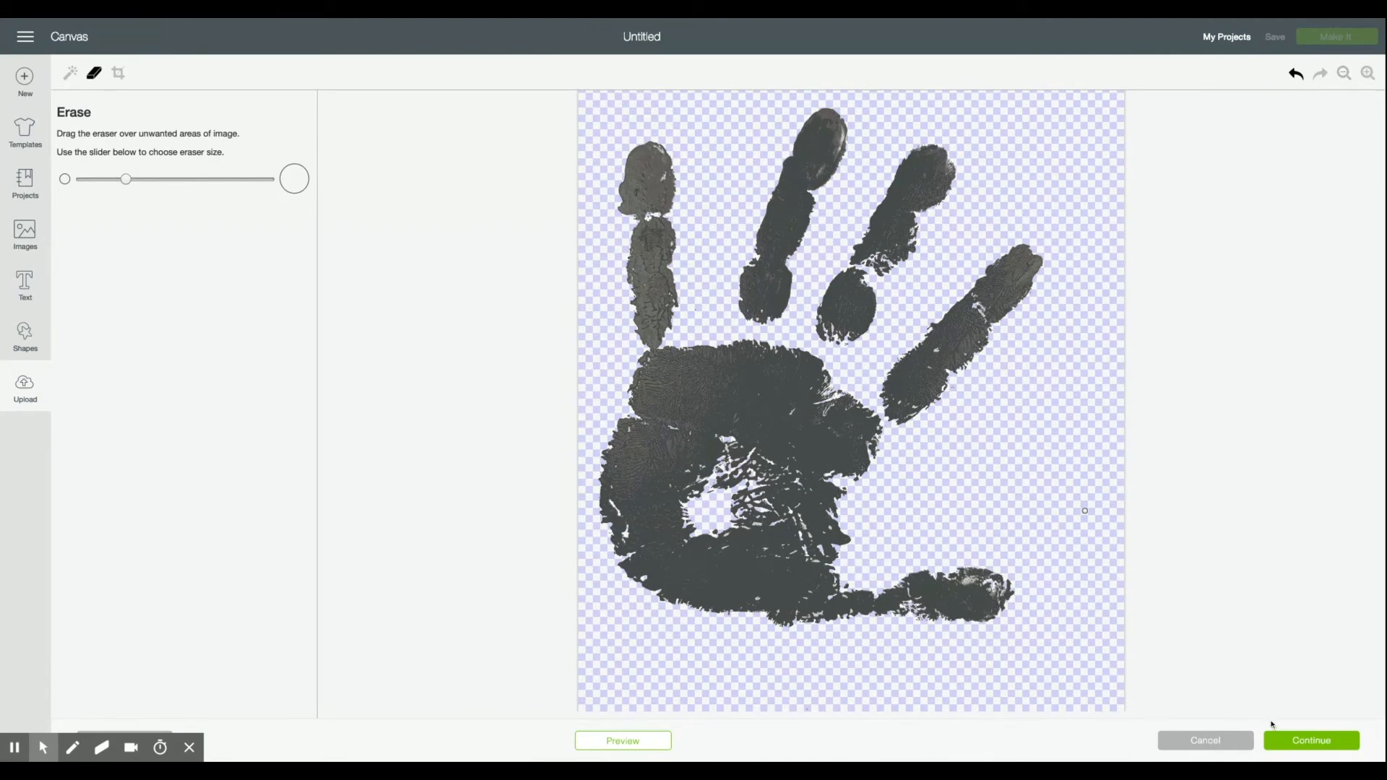
- Save the cleaned handprint as a Cut image
{"action": "left_click", "coordinate": [1310, 739]}
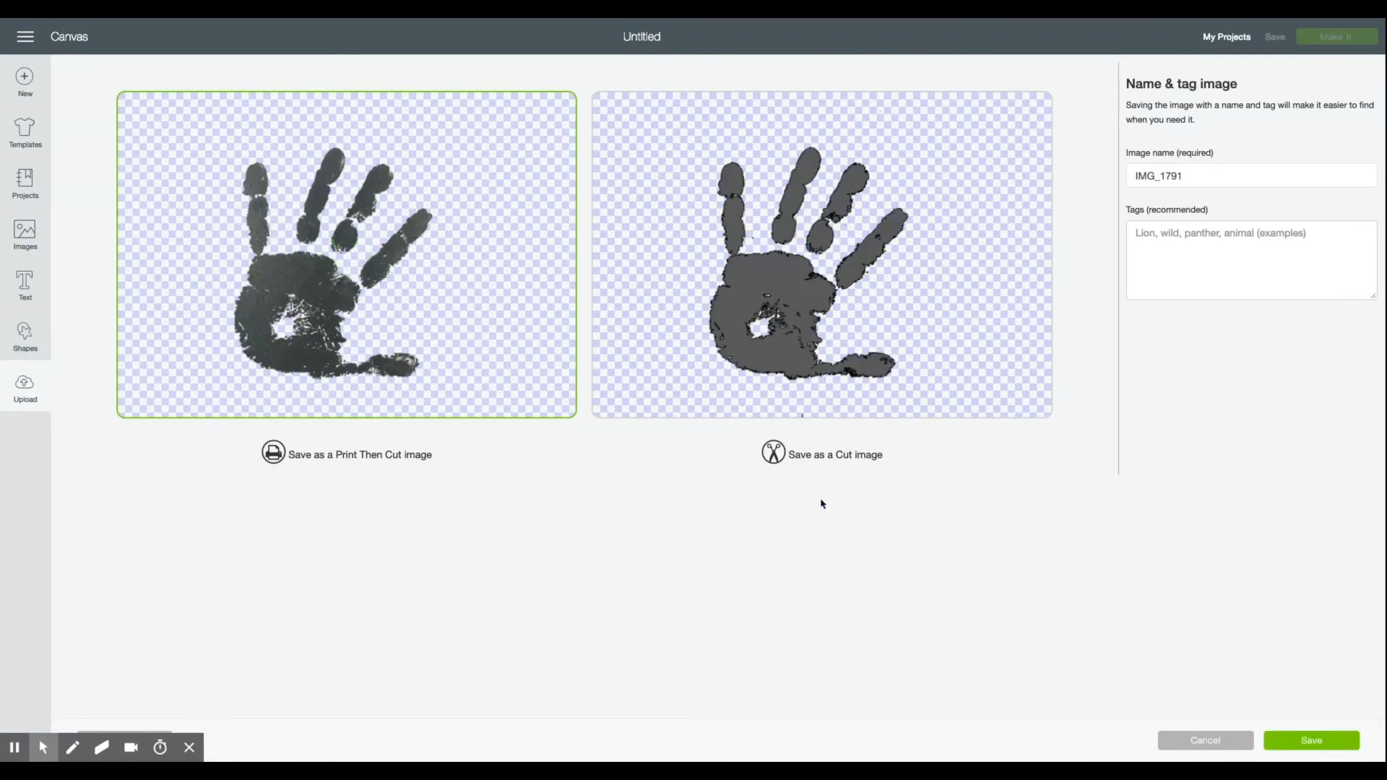
{"action": "left_click", "coordinate": [821, 255]}
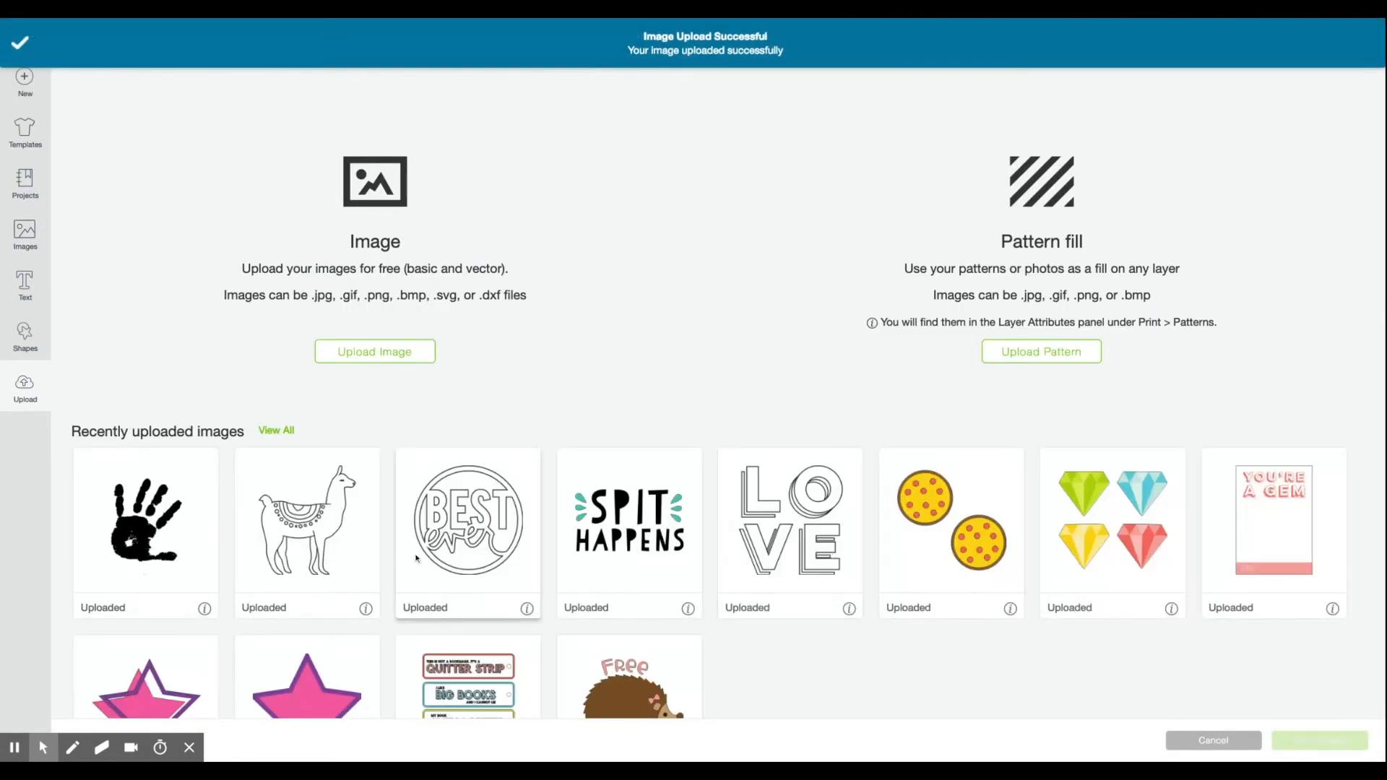
- Insert the uploaded handprint onto the canvas as a cut layer, ready to set its height
{"action": "left_click", "coordinate": [144, 518]}
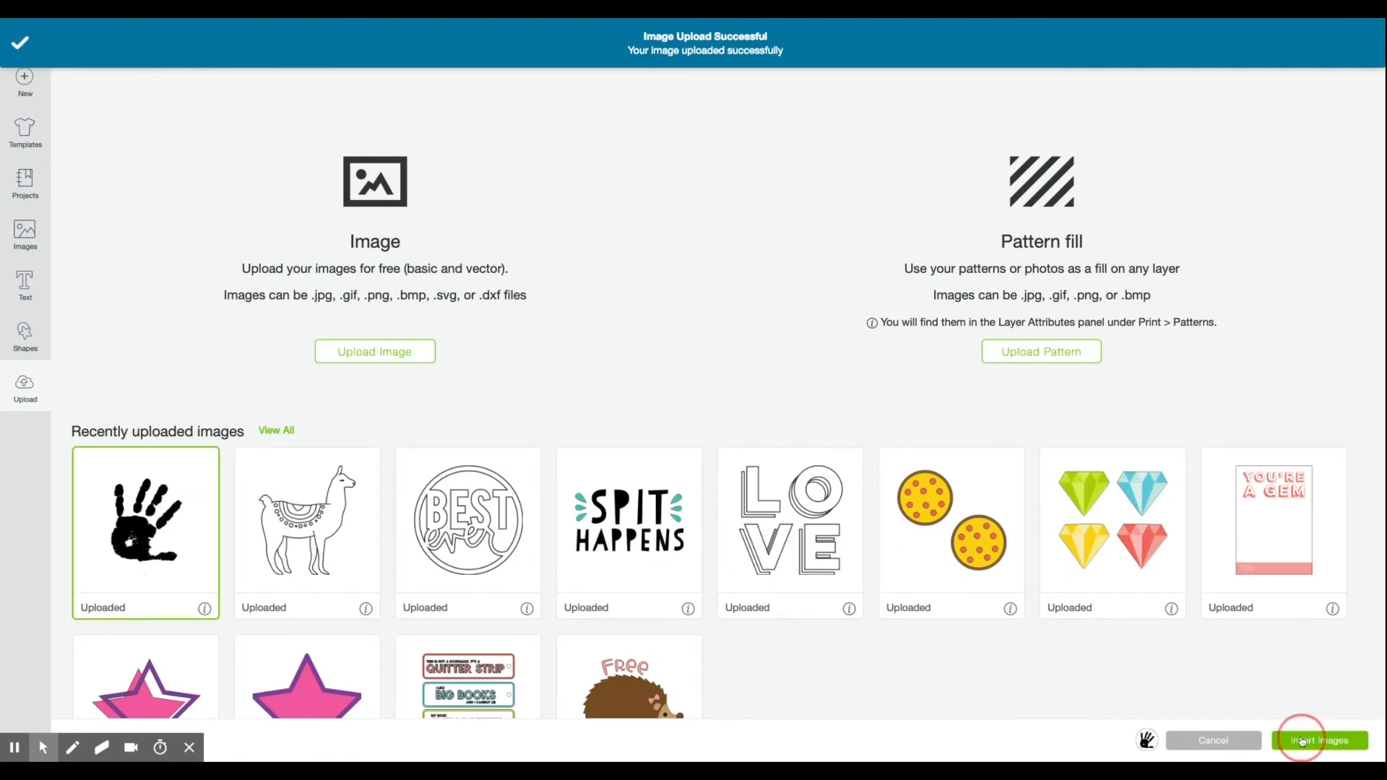
{"action": "left_click", "coordinate": [1319, 740]}
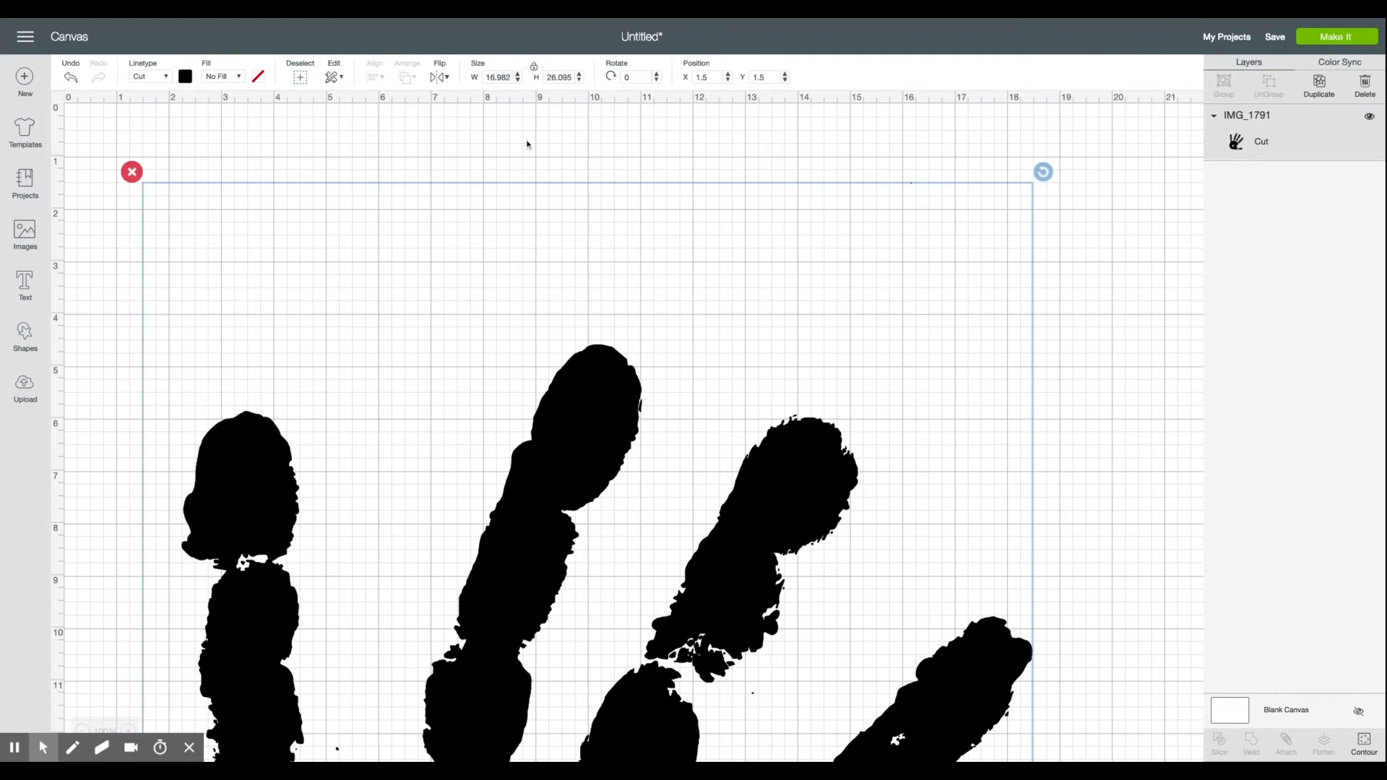
{"action": "left_click", "coordinate": [559, 76]}
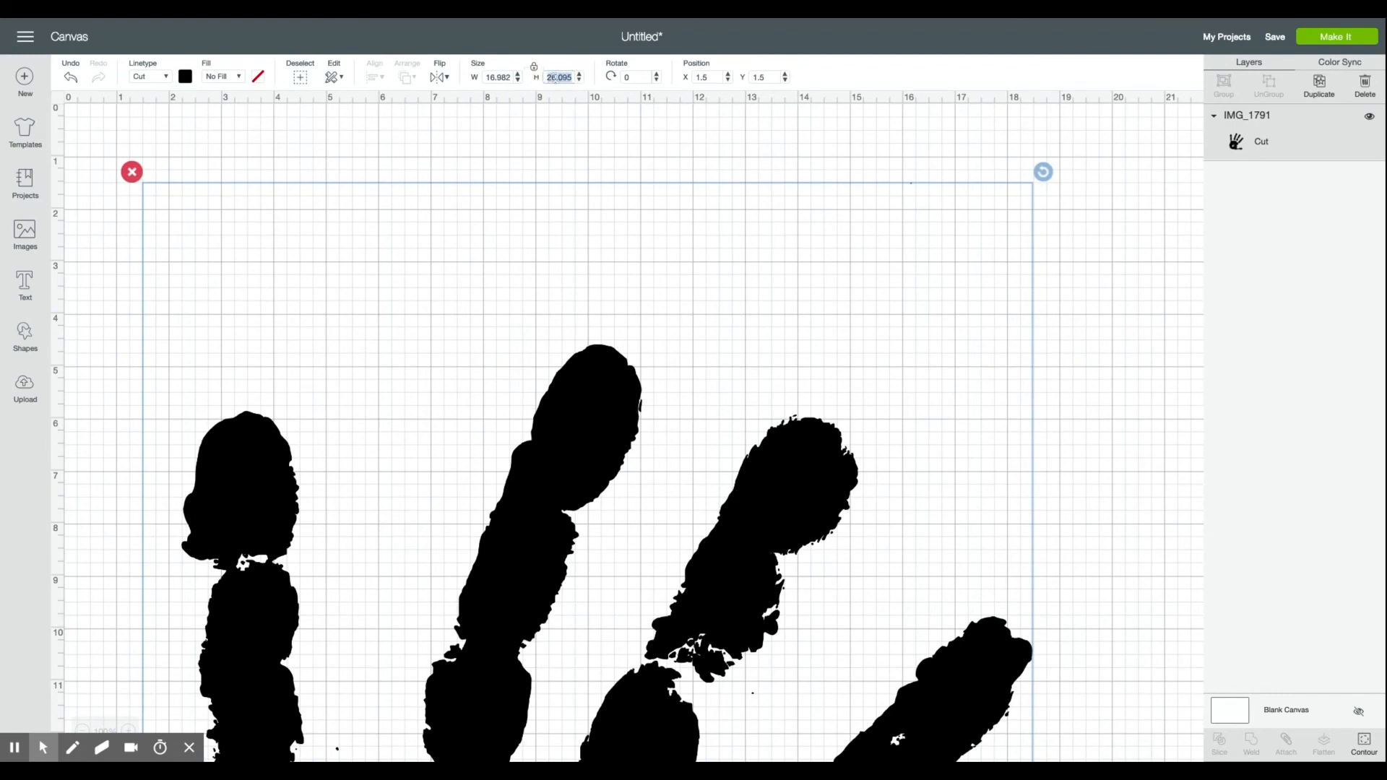